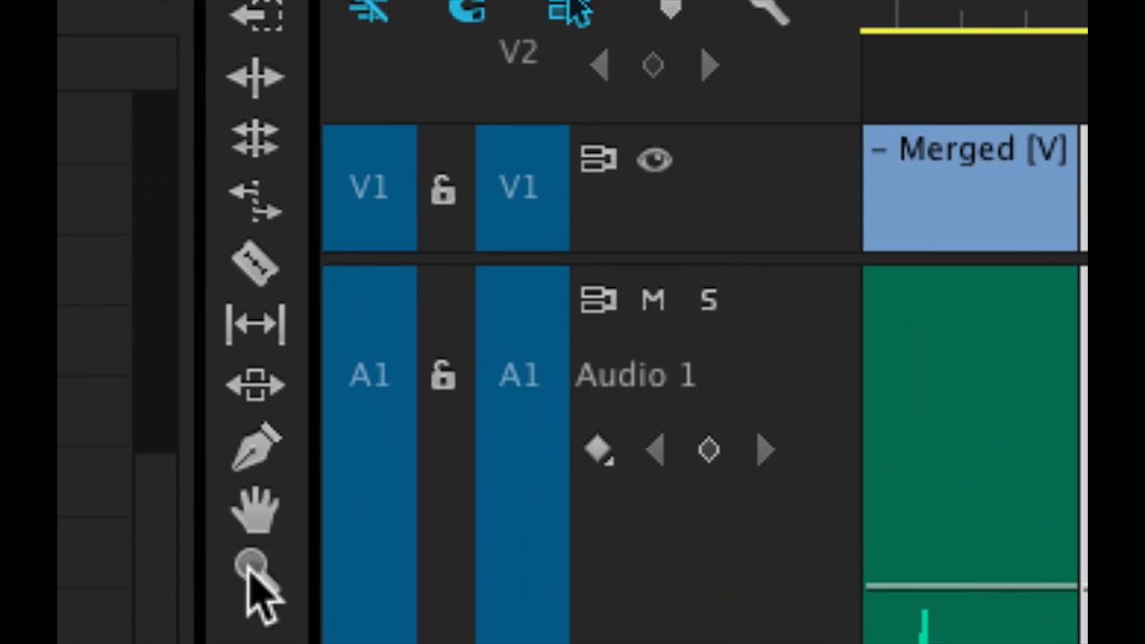
mouse_move(255, 447)
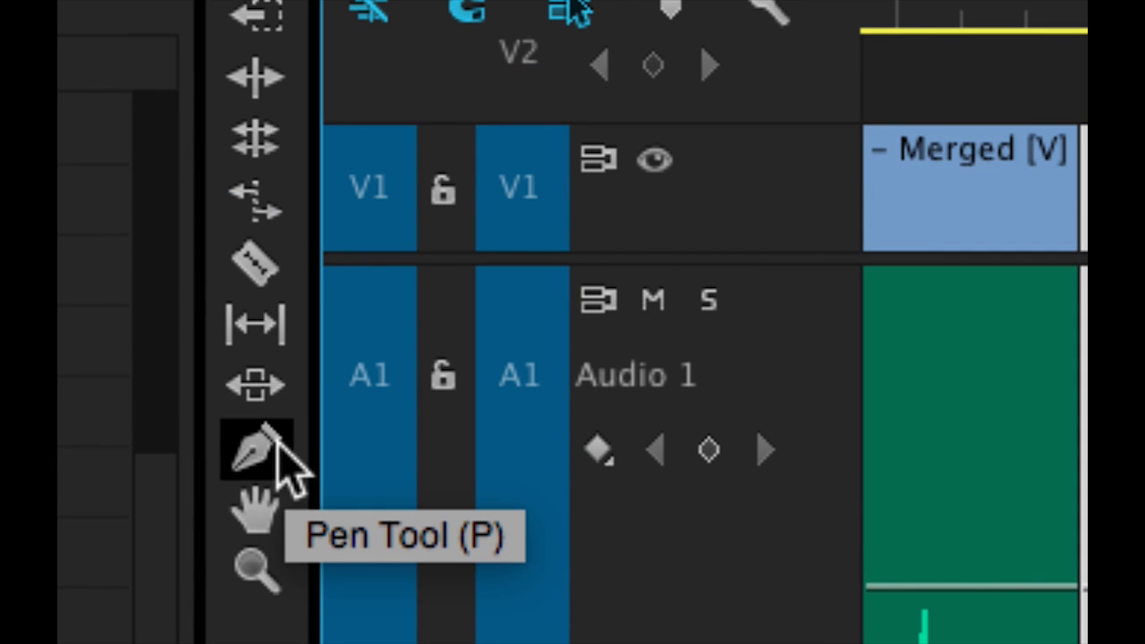
mouse_move(286, 465)
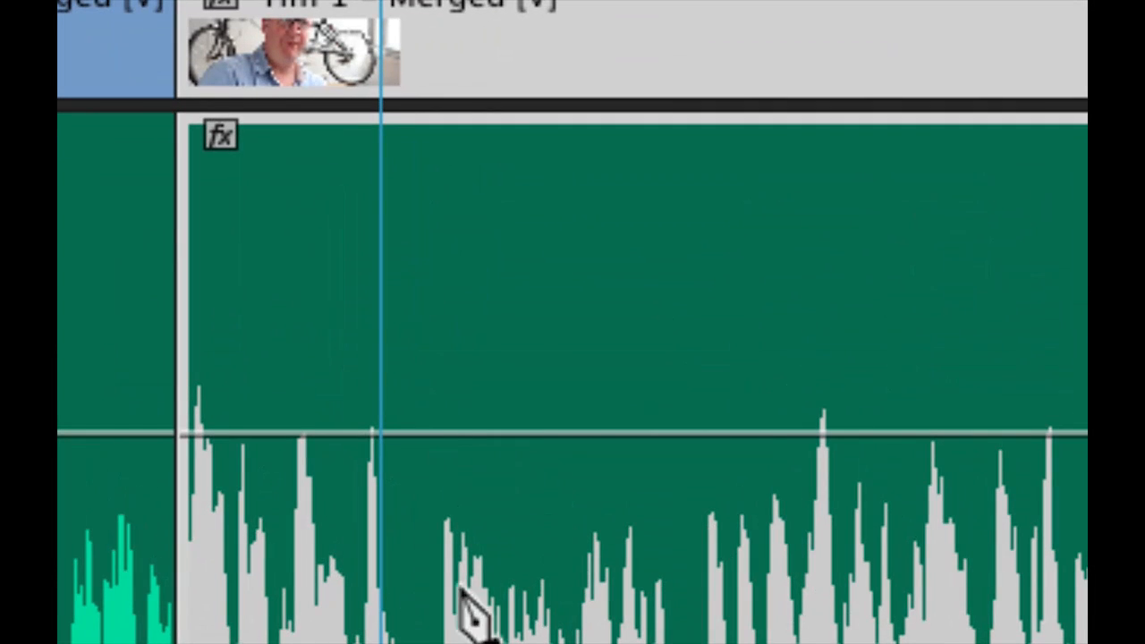
mouse_move(474, 474)
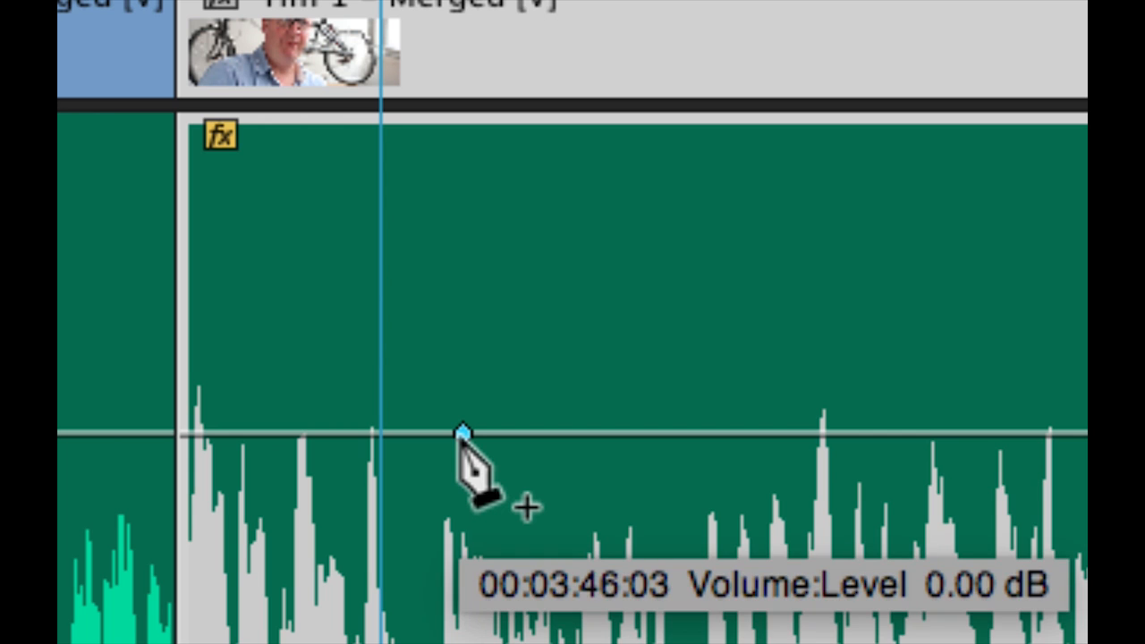
Add volume keyframes to the Tim 1 – Merged clip, returning one keyframe near 0 dB
left_click(461, 434)
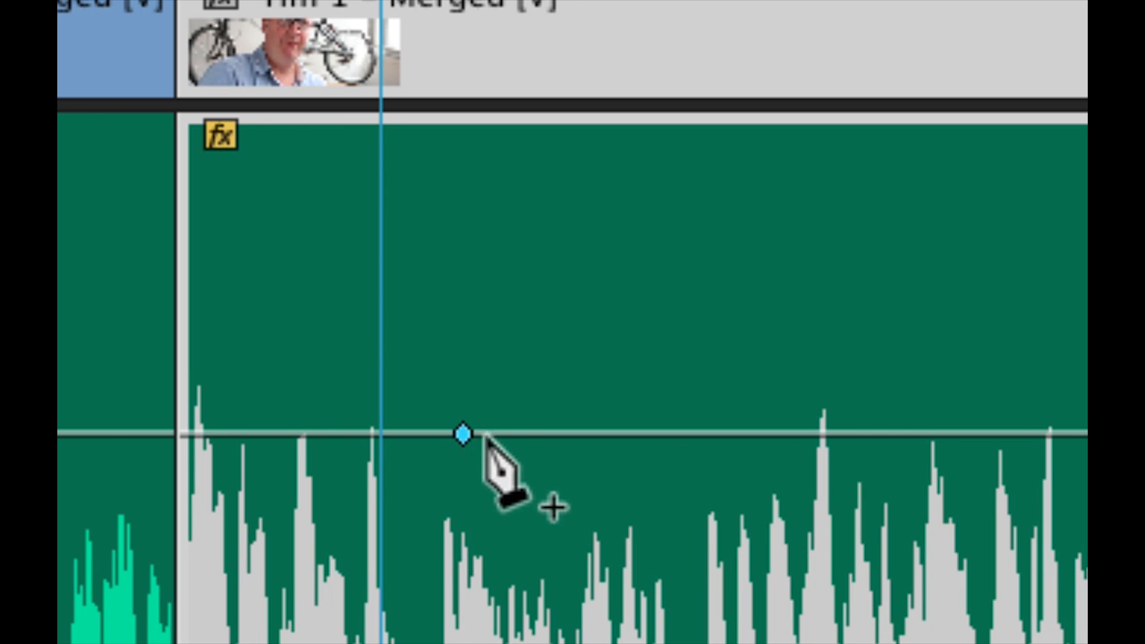
left_click(461, 434)
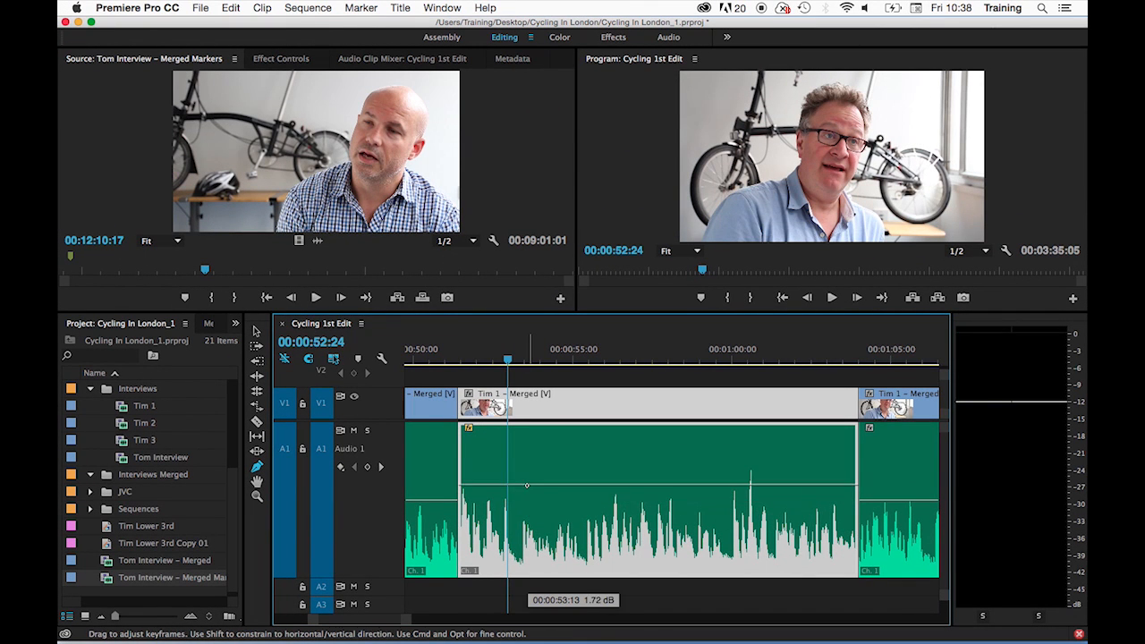
left_click_drag(525, 485, 526, 487)
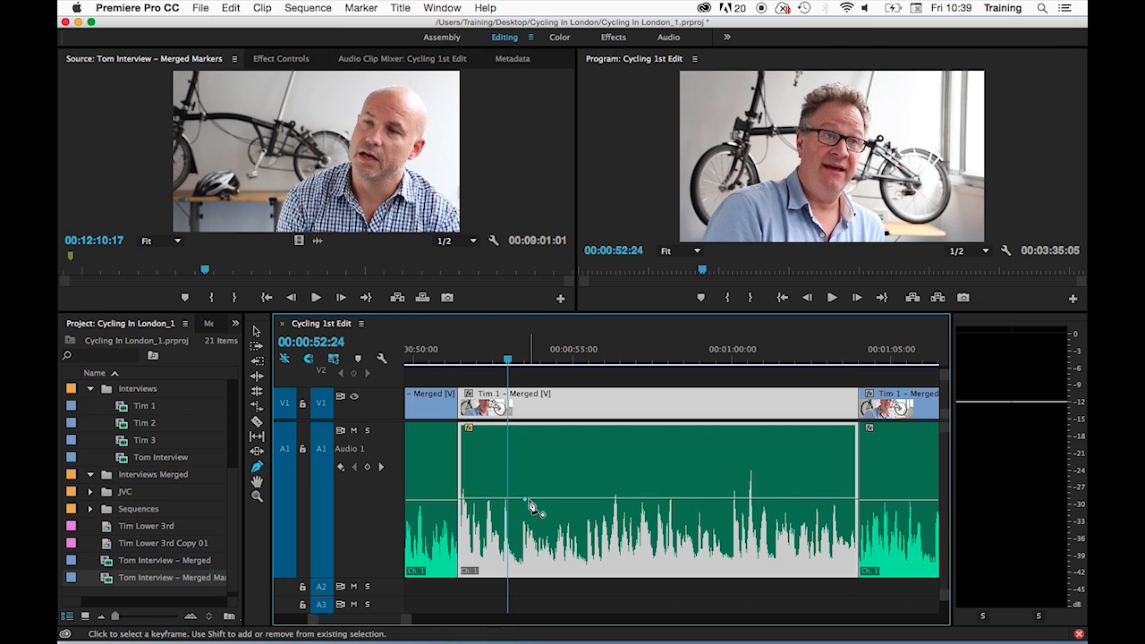
left_click(541, 505)
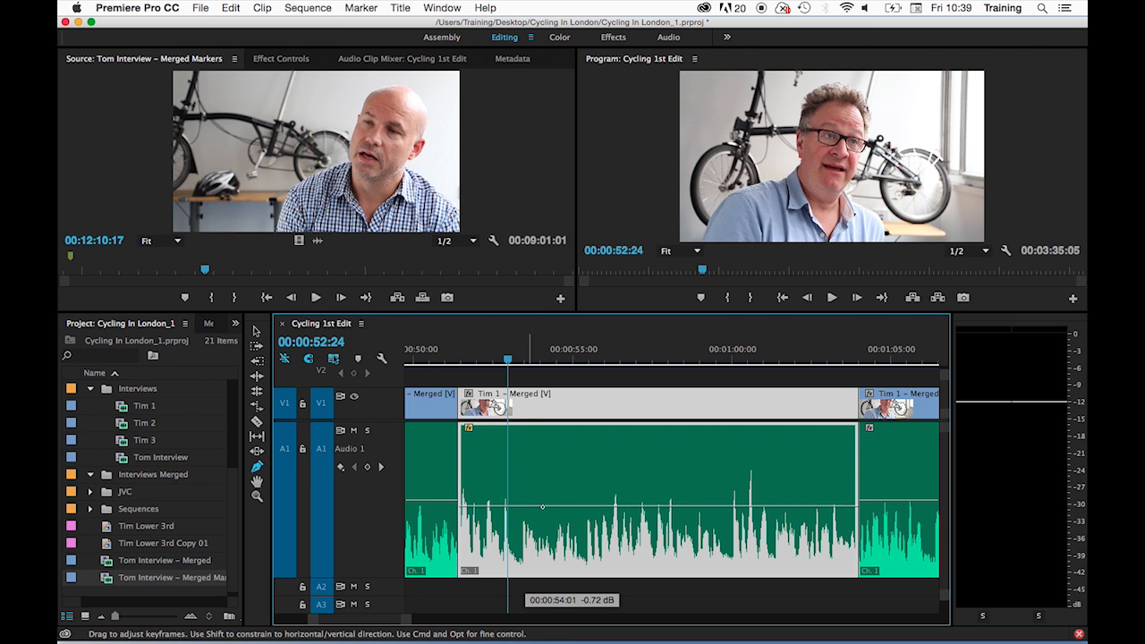
left_click_drag(541, 507, 530, 499)
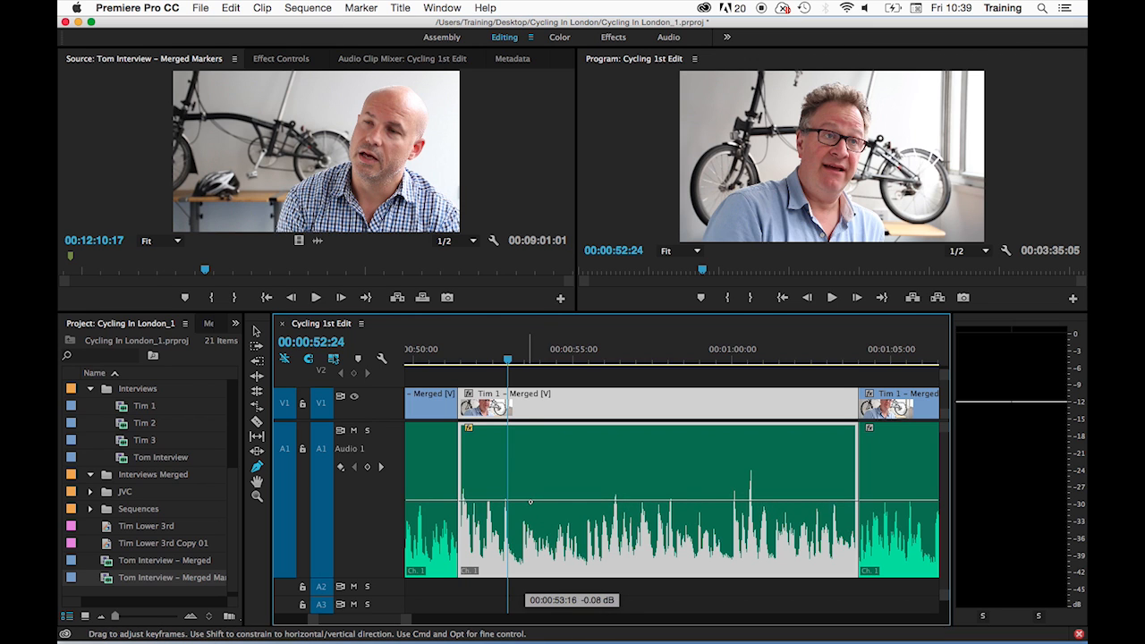
mouse_move(532, 505)
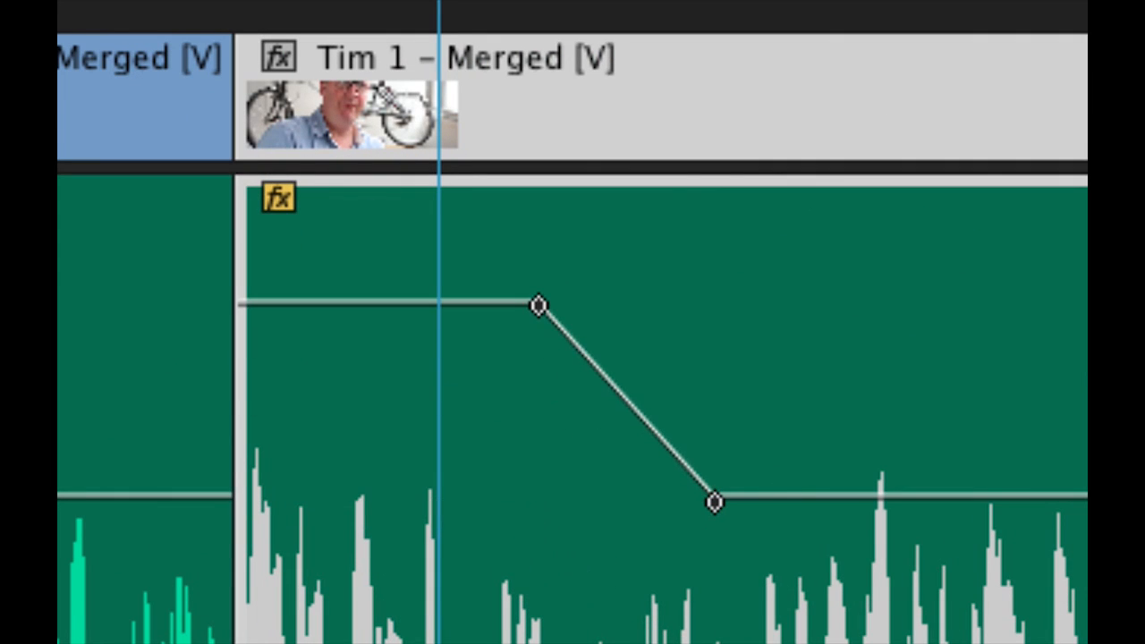
Pull the first keyframe below the second so the volume ramps up to the original level
left_click_drag(539, 306, 555, 499)
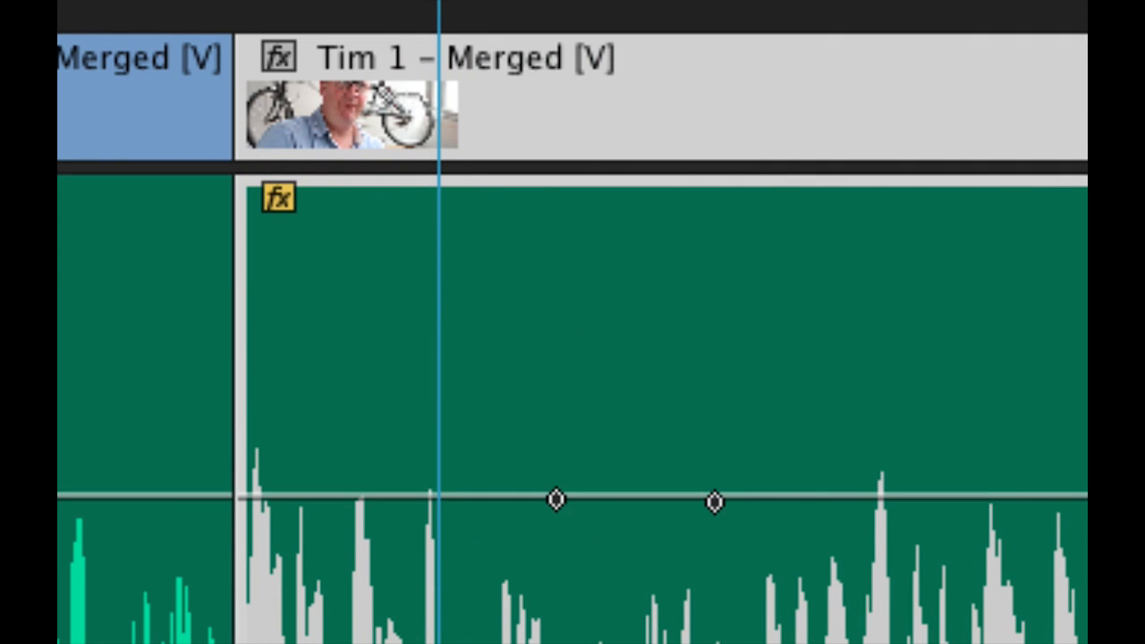
left_click_drag(554, 499, 547, 333)
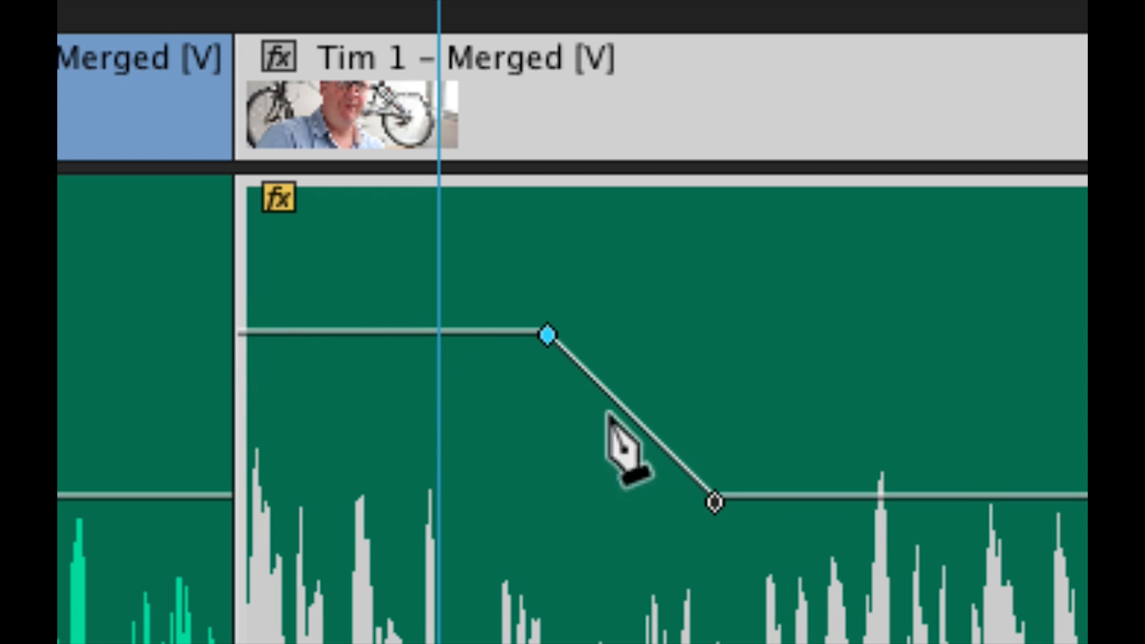
mouse_move(769, 546)
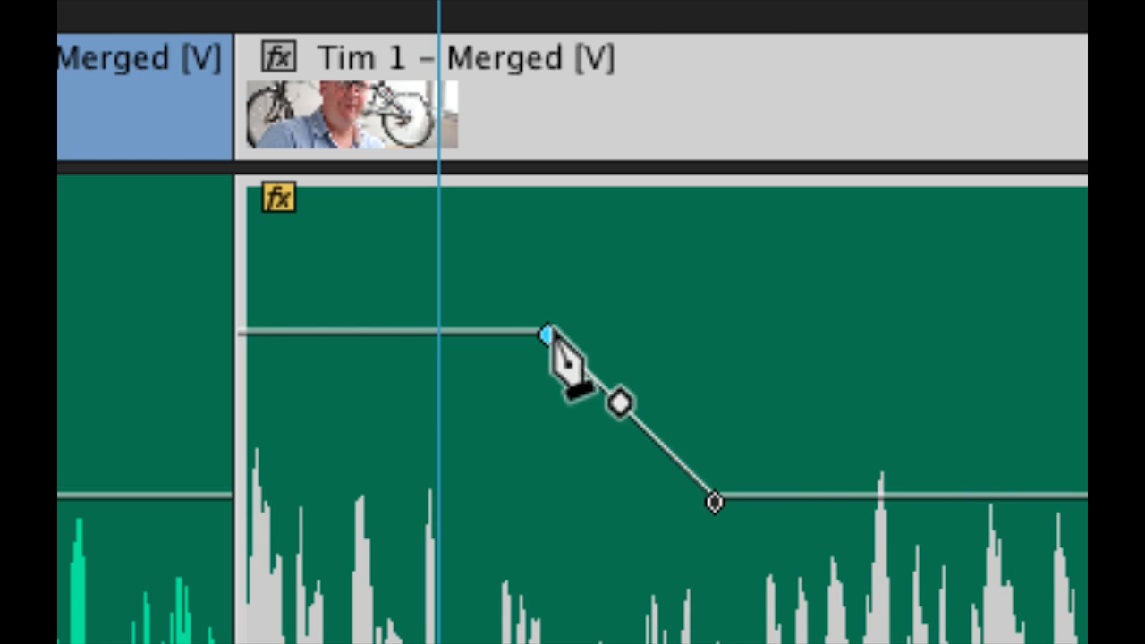
left_click_drag(547, 333, 548, 637)
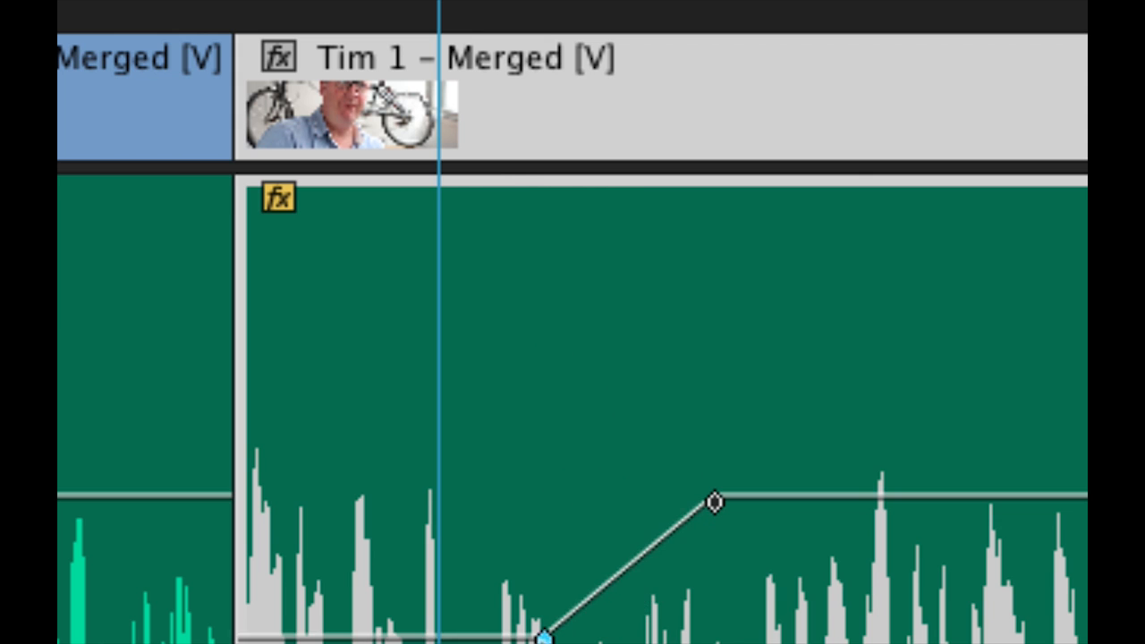
scroll("down", 3)
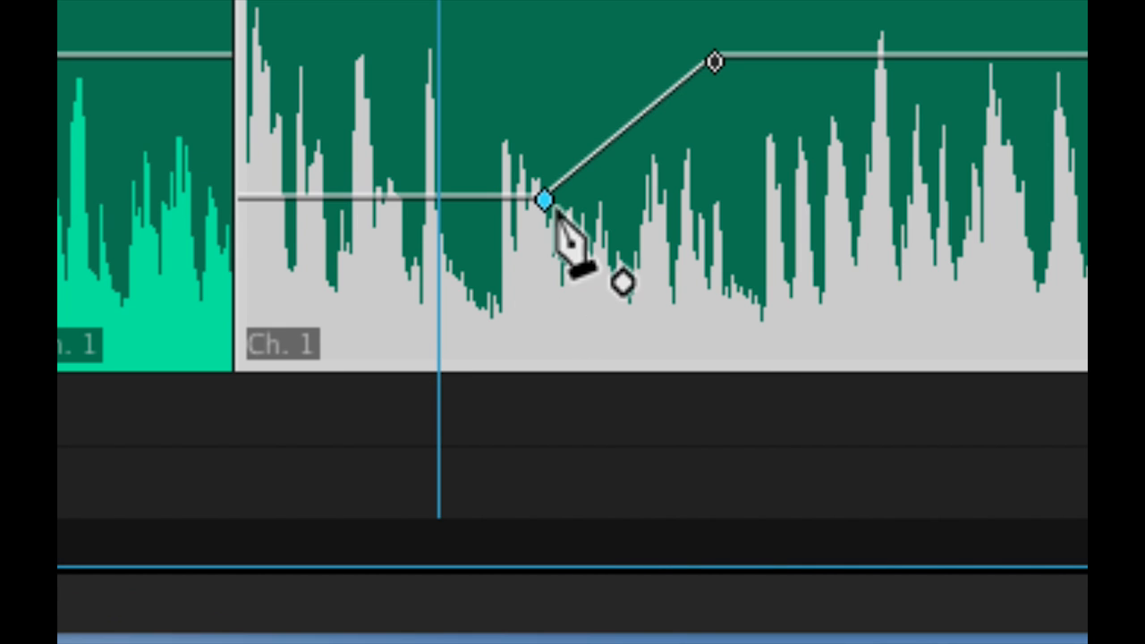
mouse_move(711, 103)
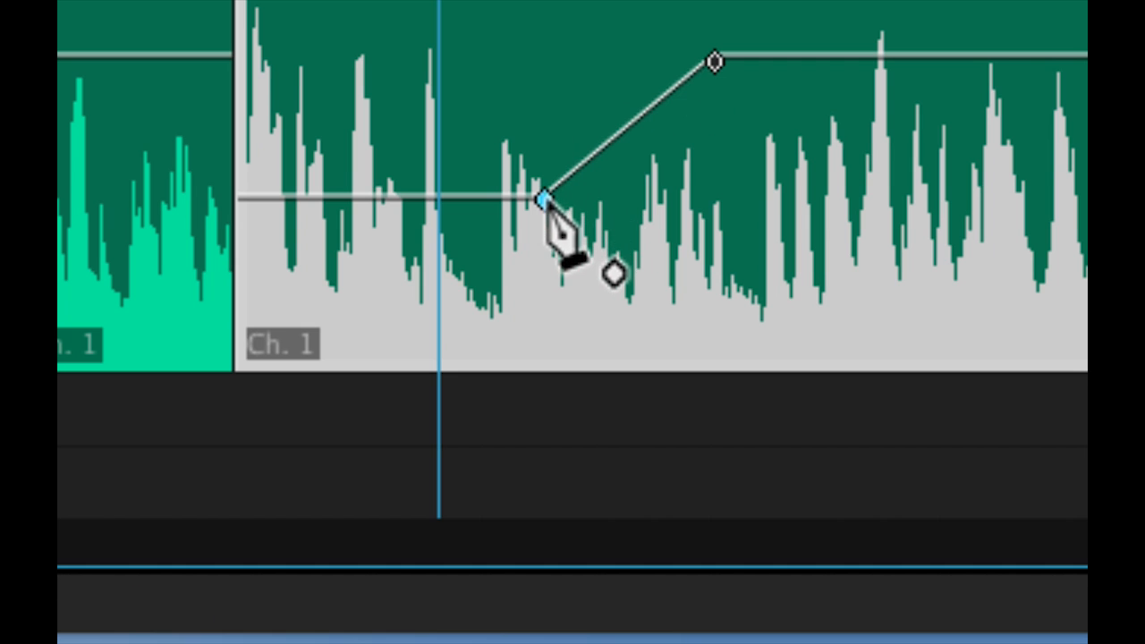
Bring the two rise keyframes close together, with the top keyframe at 00:00:54:00
left_click_drag(545, 196, 358, 208)
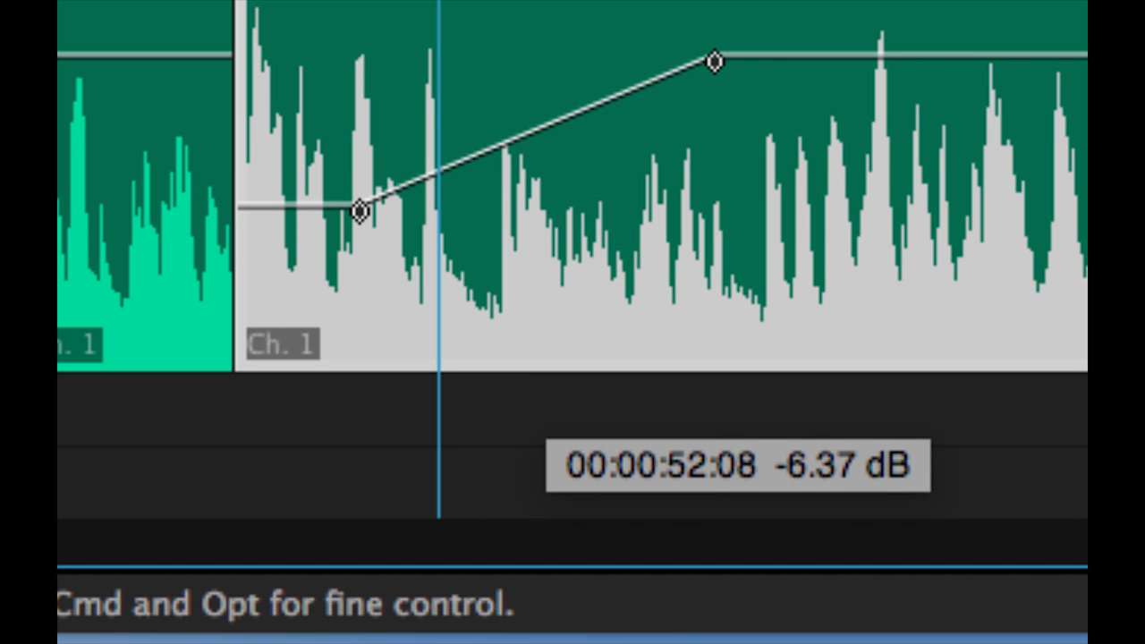
left_click_drag(358, 208, 586, 176)
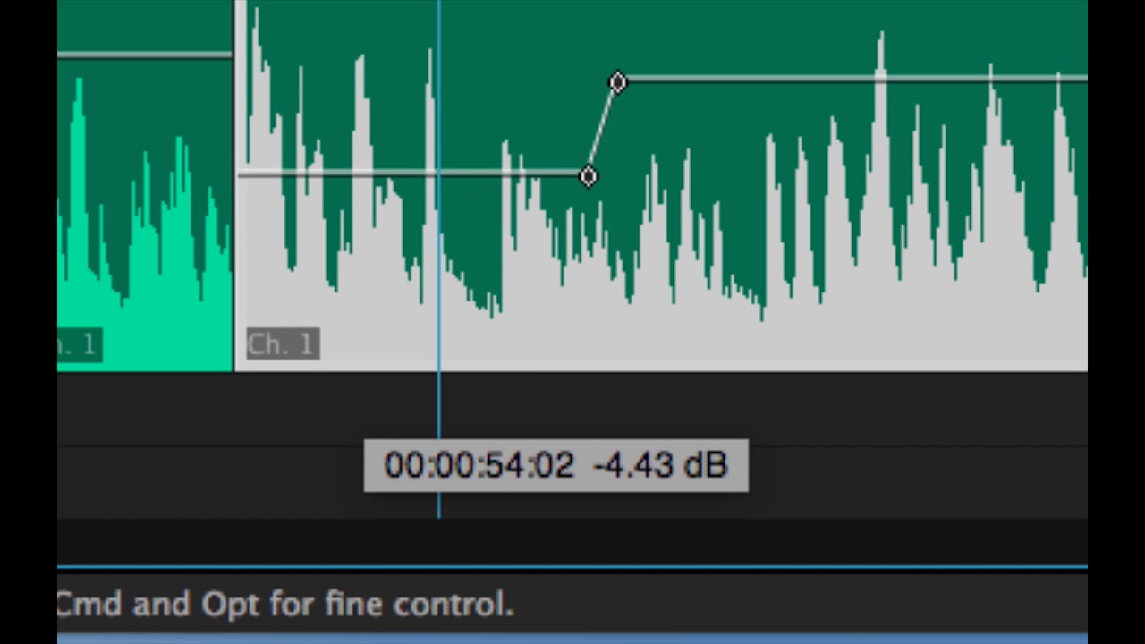
left_click_drag(585, 176, 542, 187)
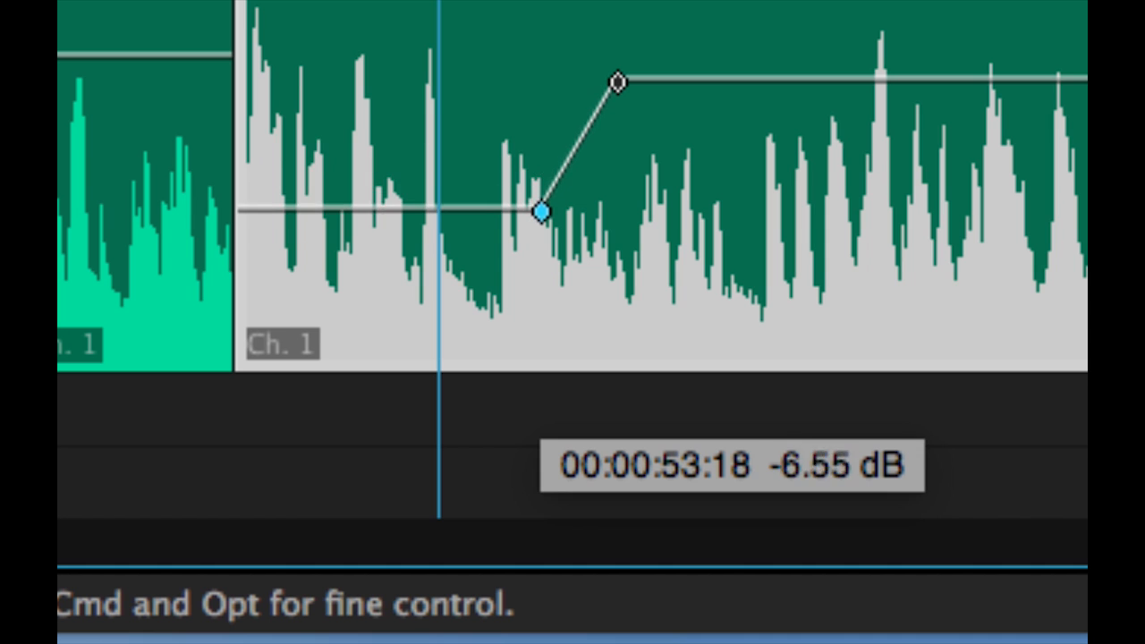
left_click_drag(543, 209, 551, 266)
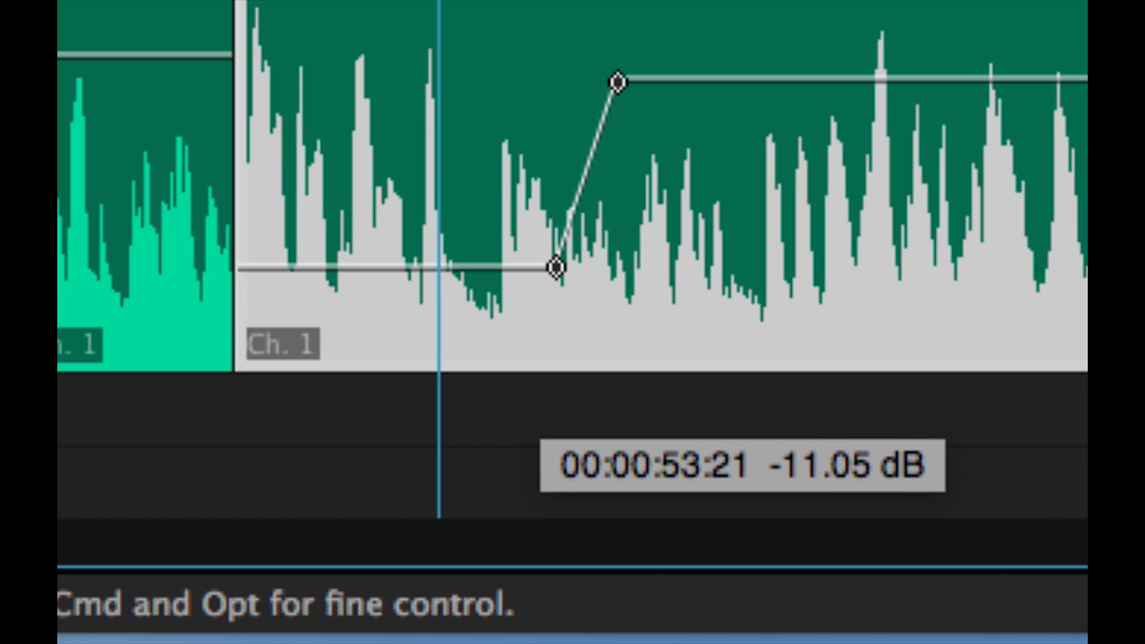
left_click_drag(552, 267, 553, 258)
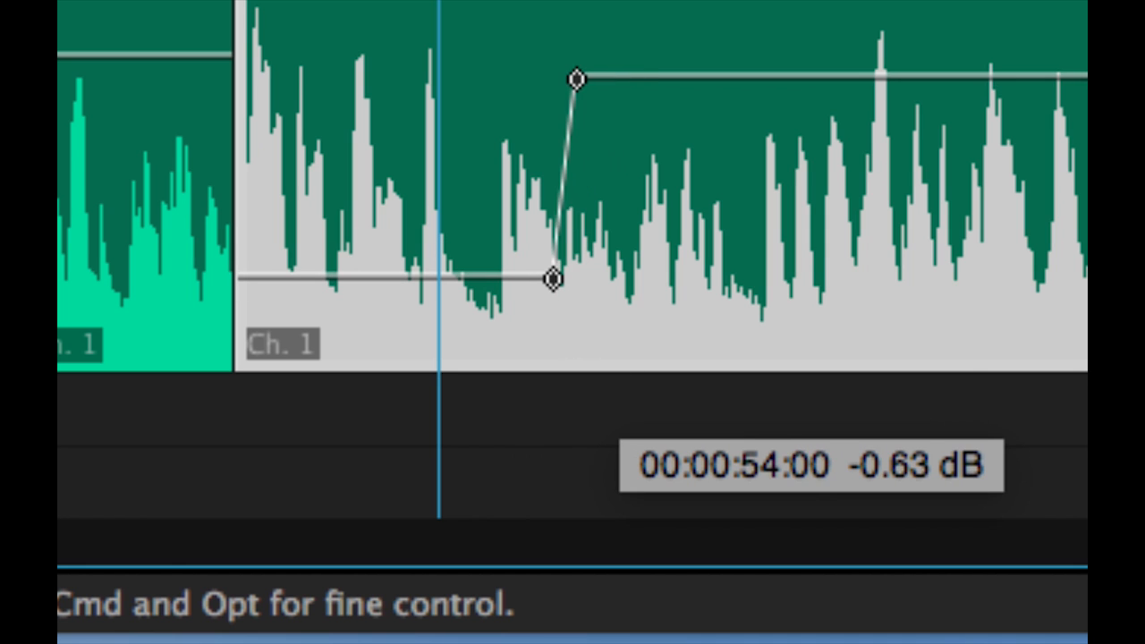
left_click_drag(577, 76, 635, 85)
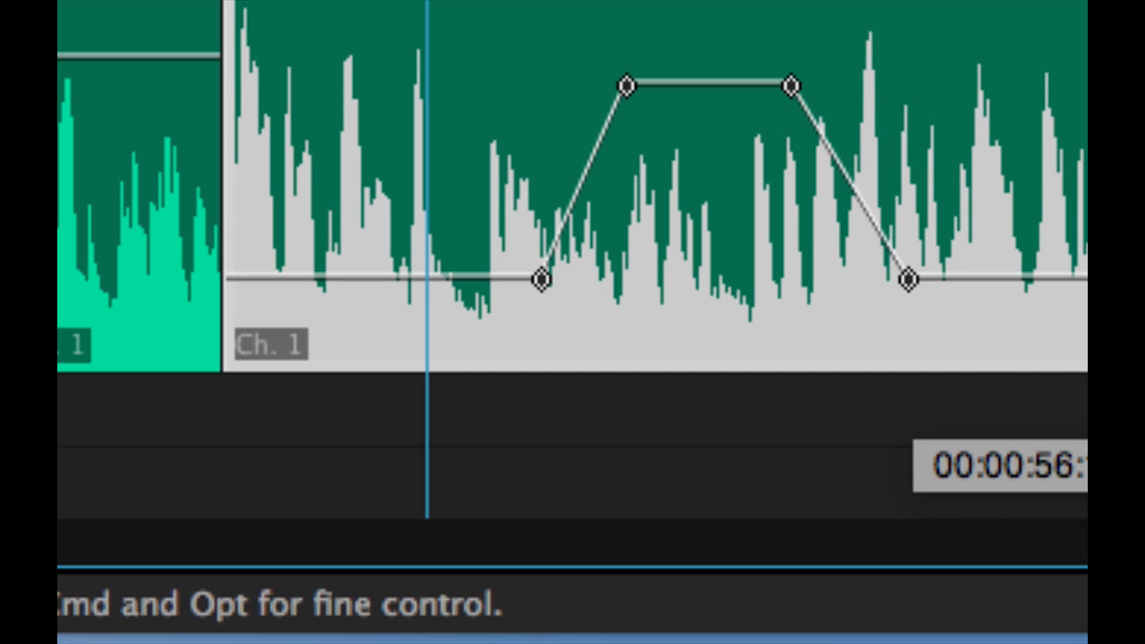
Nudge the flat volume level before the bump up and down to about -7 dB
left_click(908, 277)
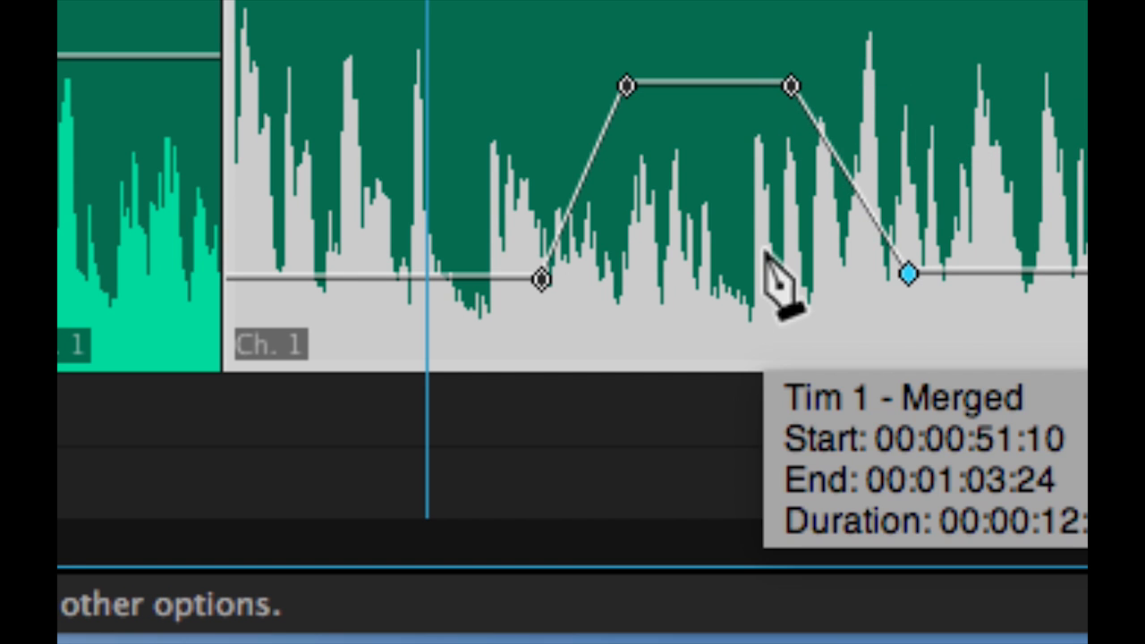
mouse_move(782, 281)
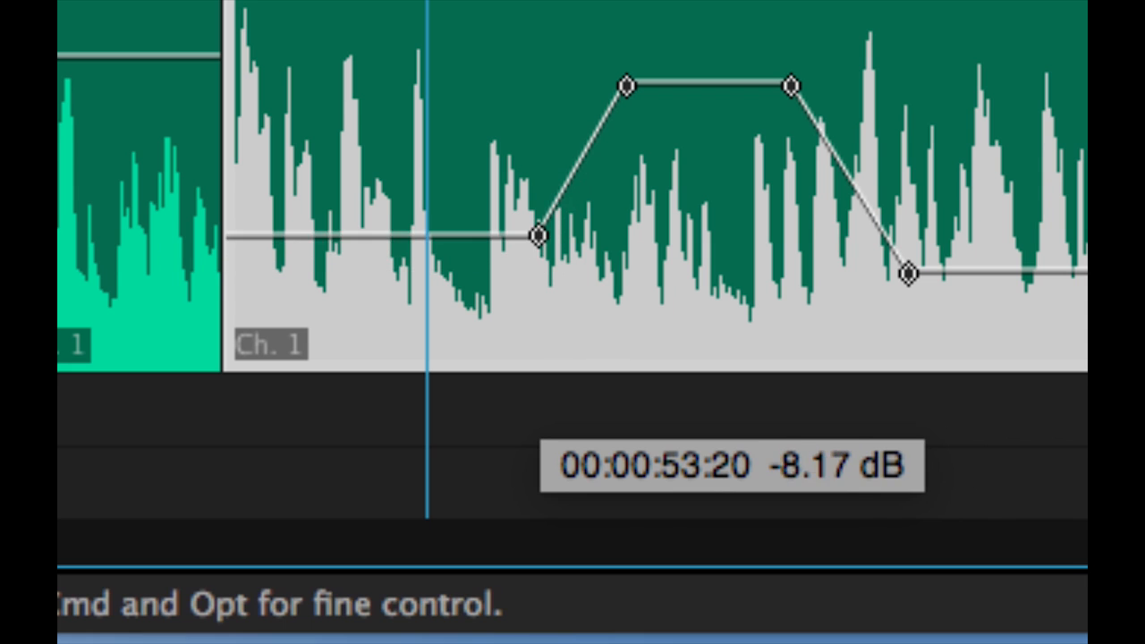
left_click_drag(537, 236, 537, 195)
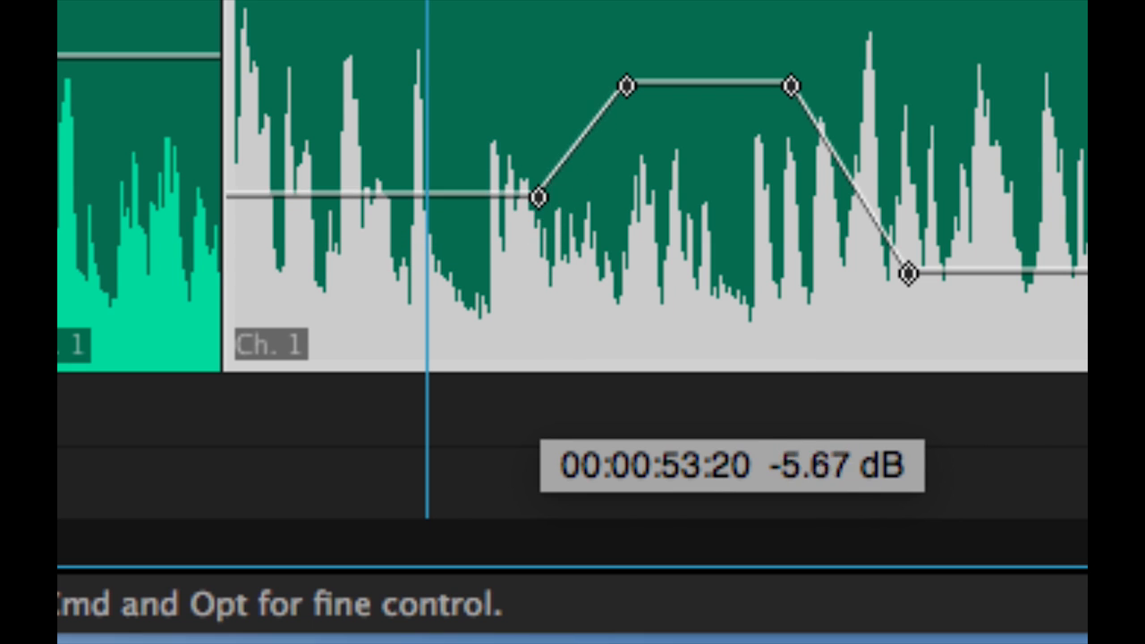
left_click_drag(536, 197, 536, 232)
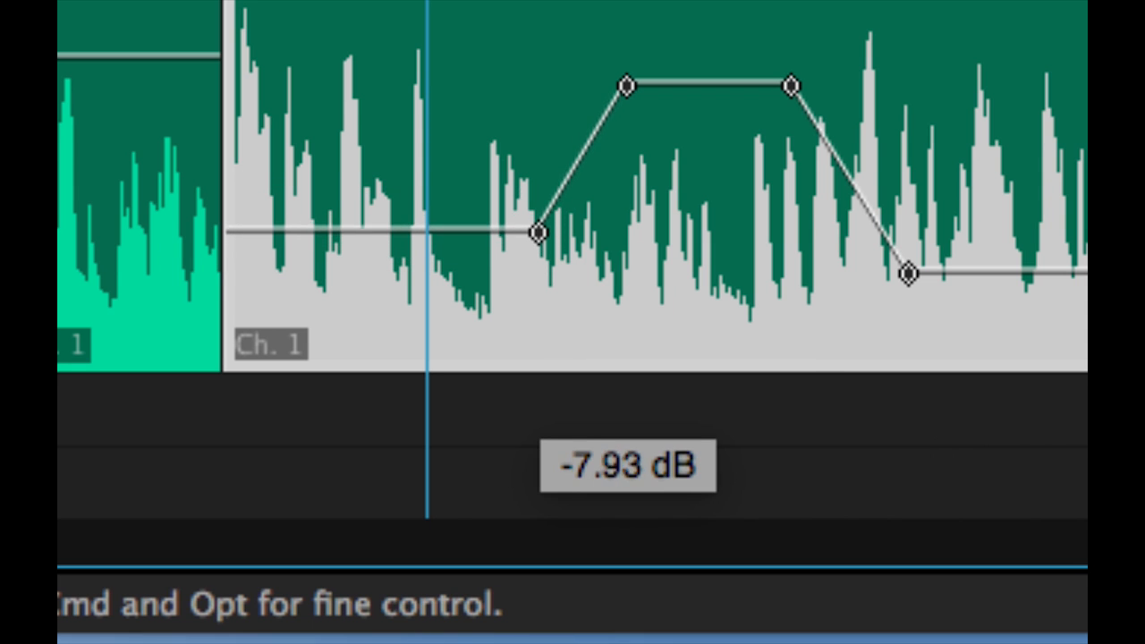
left_click_drag(536, 232, 536, 219)
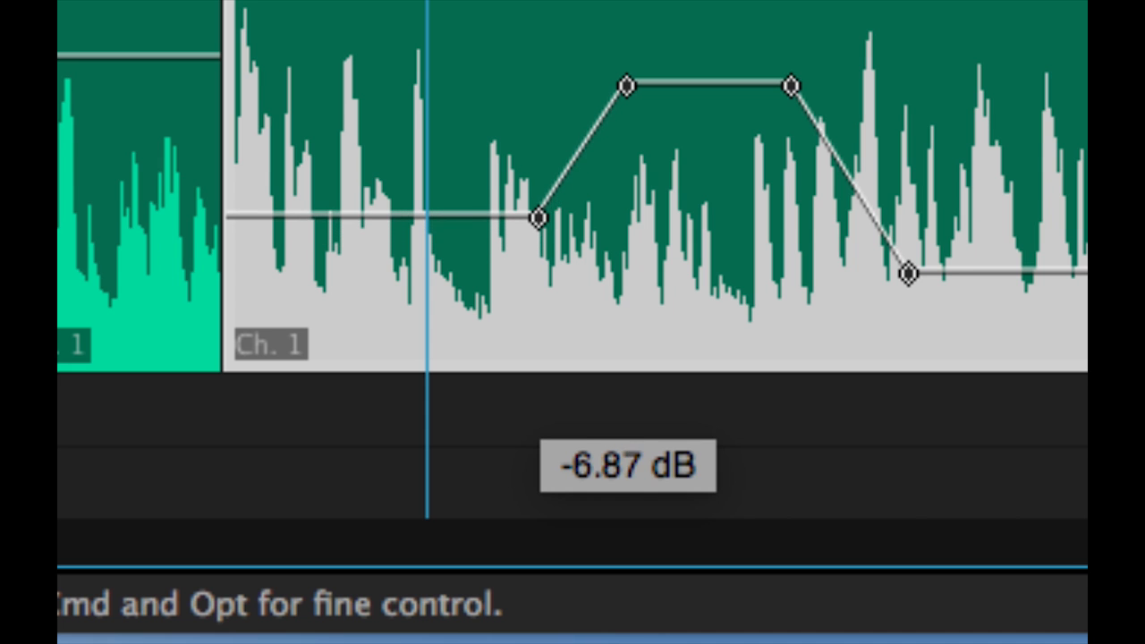
left_click_drag(535, 214, 535, 222)
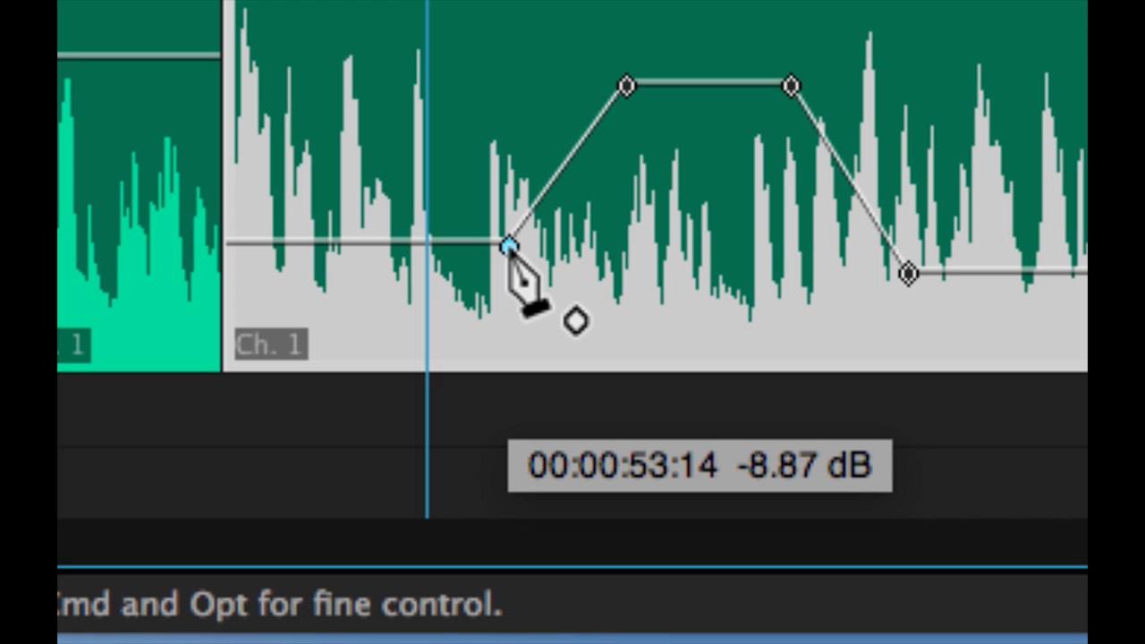
Shift the rise's starting keyframe in time between 00:00:53:08 and 00:00:53:21
left_click_drag(508, 246, 531, 273)
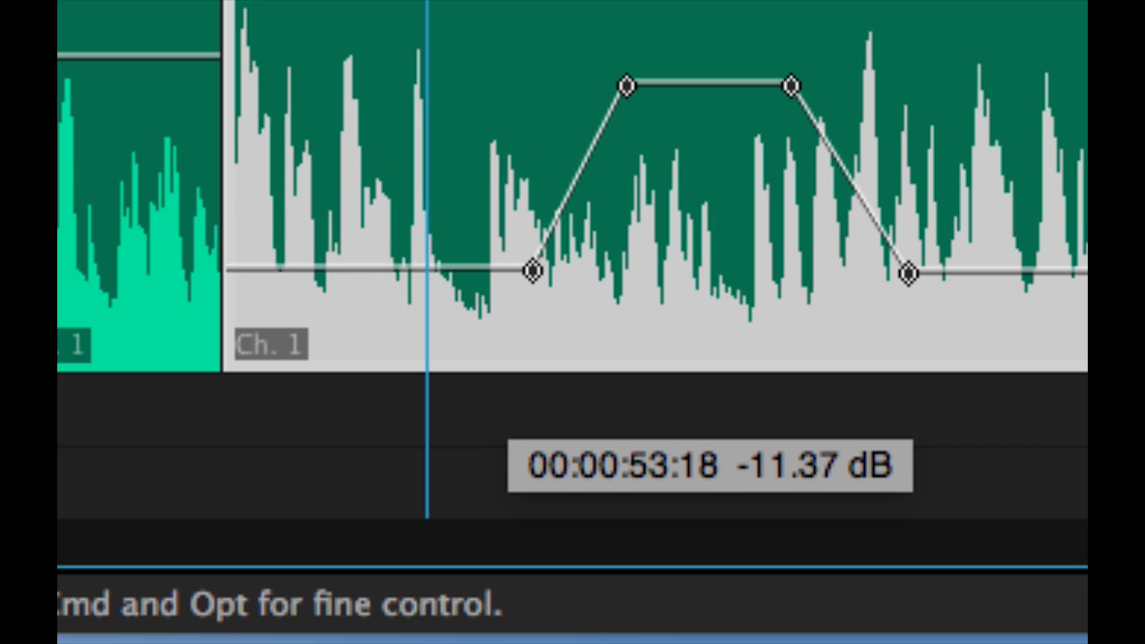
left_click_drag(530, 273, 556, 238)
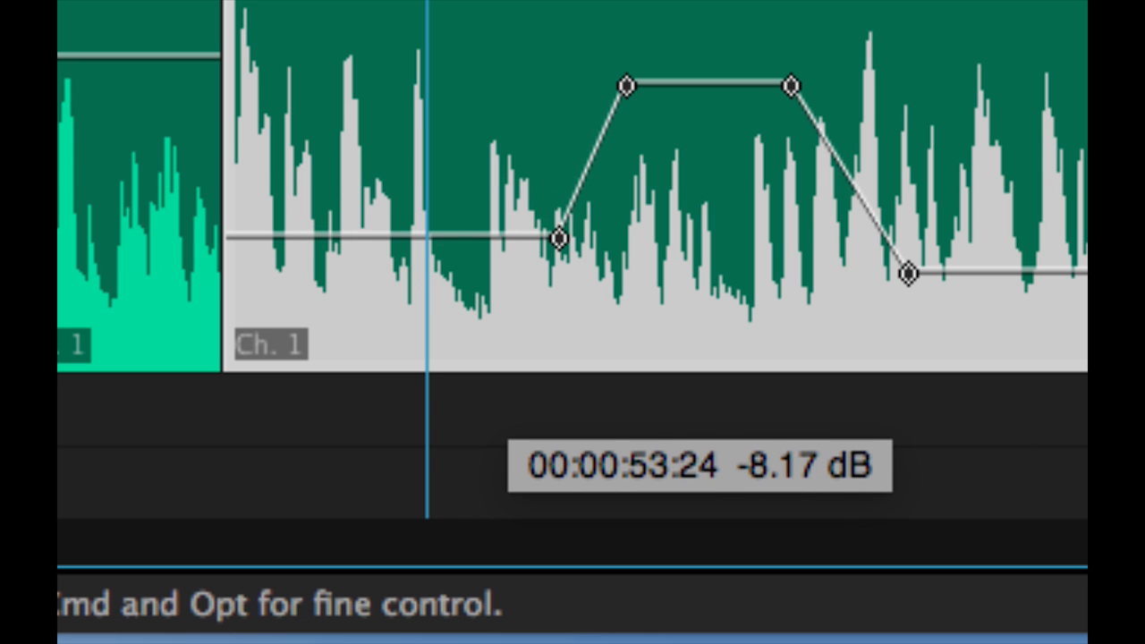
left_click_drag(559, 237, 510, 237)
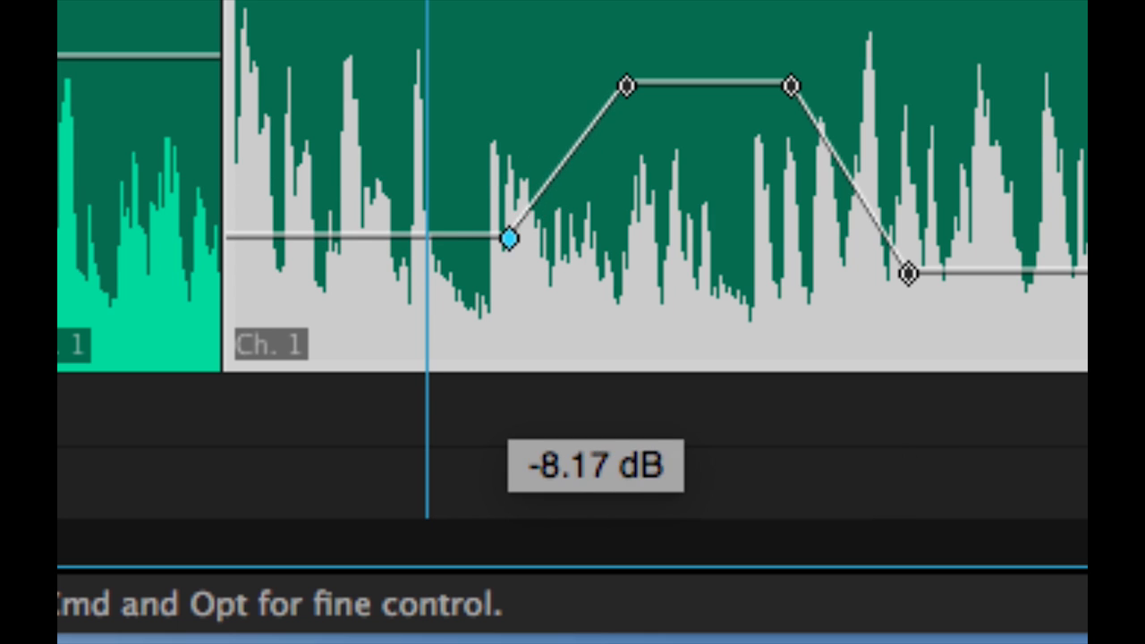
left_click_drag(508, 238, 479, 248)
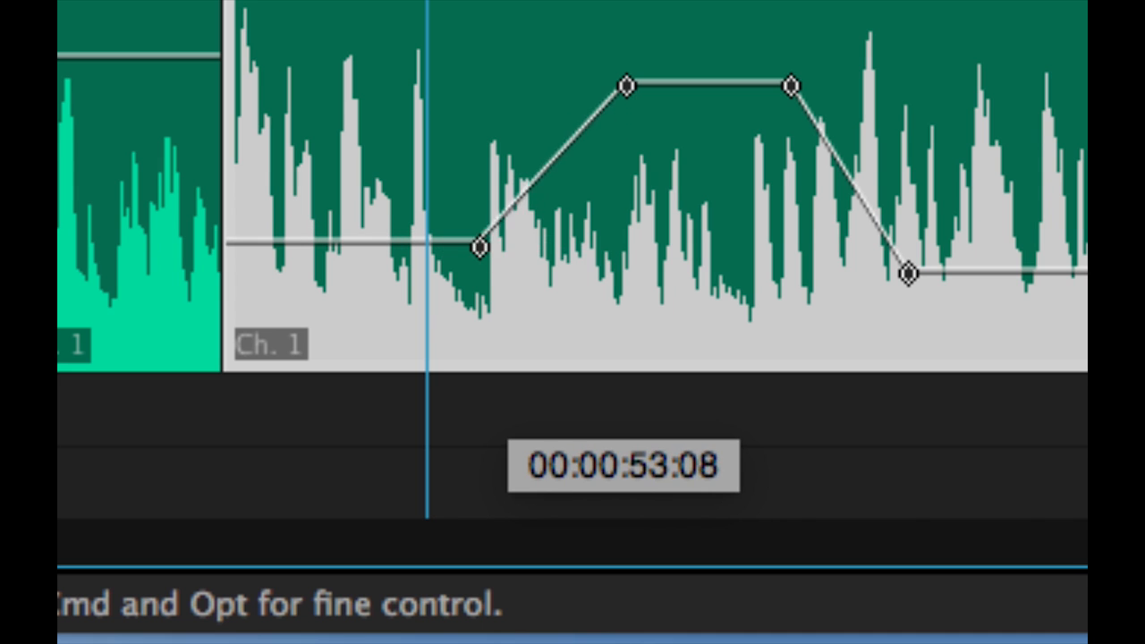
left_click_drag(476, 248, 519, 247)
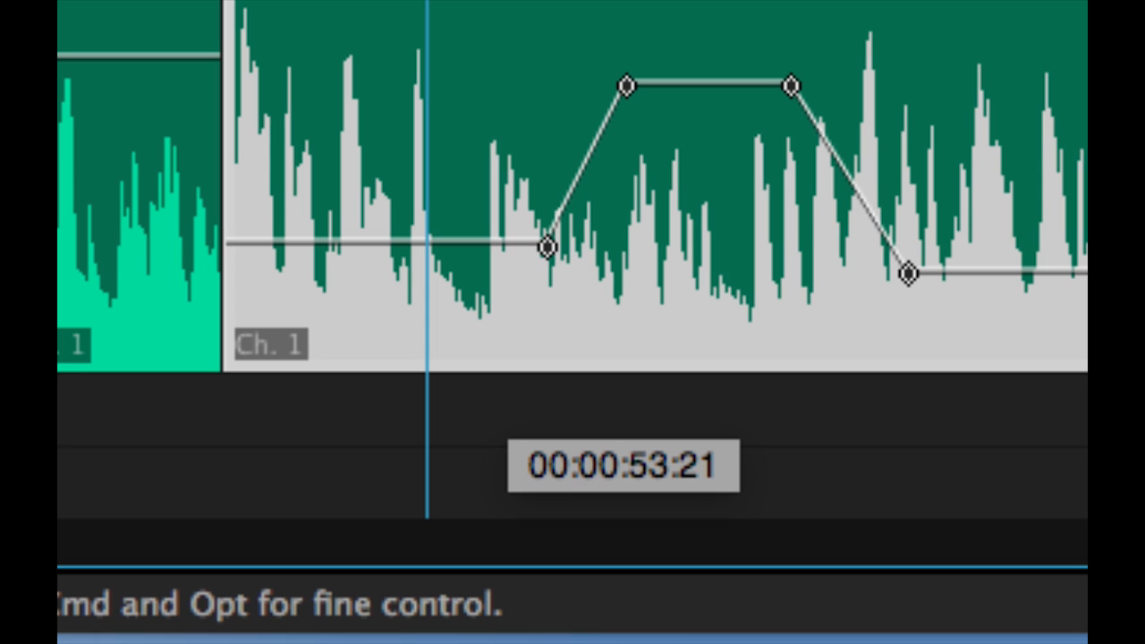
Set the rise start level near -6.7 dB and re-time the keyframe around 00:00:52:02
left_click_drag(543, 245, 543, 206)
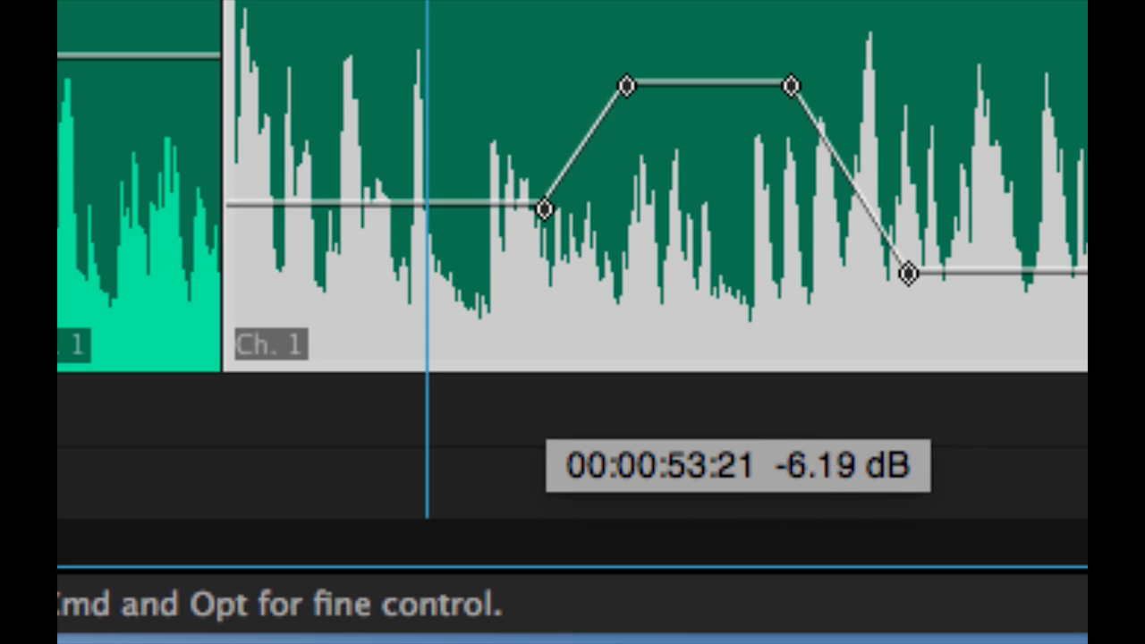
left_click_drag(545, 207, 546, 248)
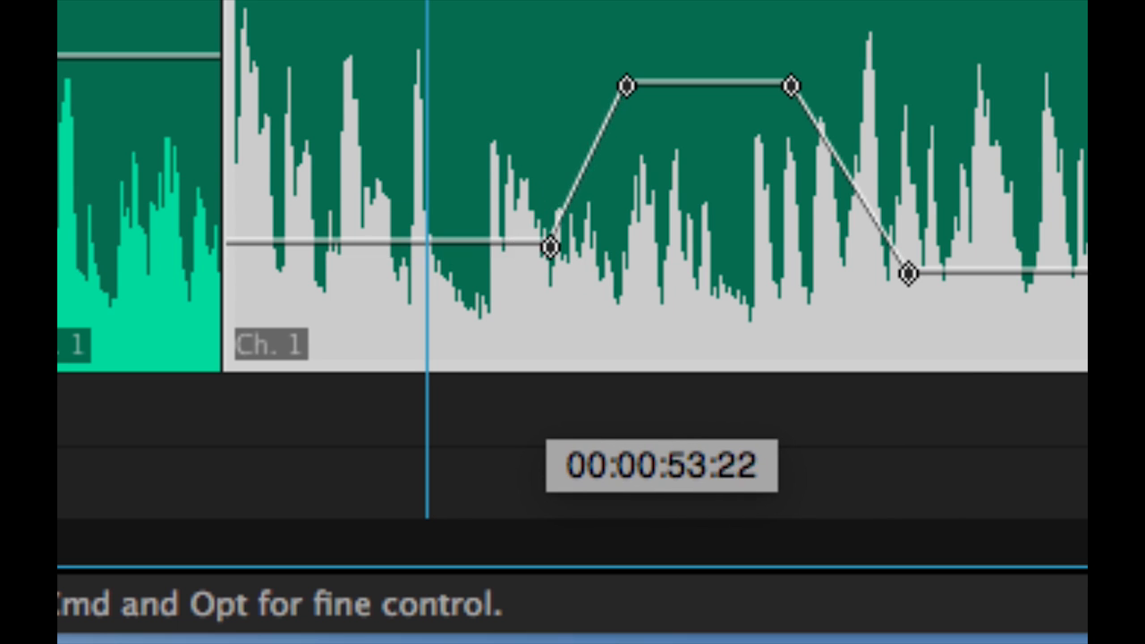
left_click_drag(550, 249, 546, 213)
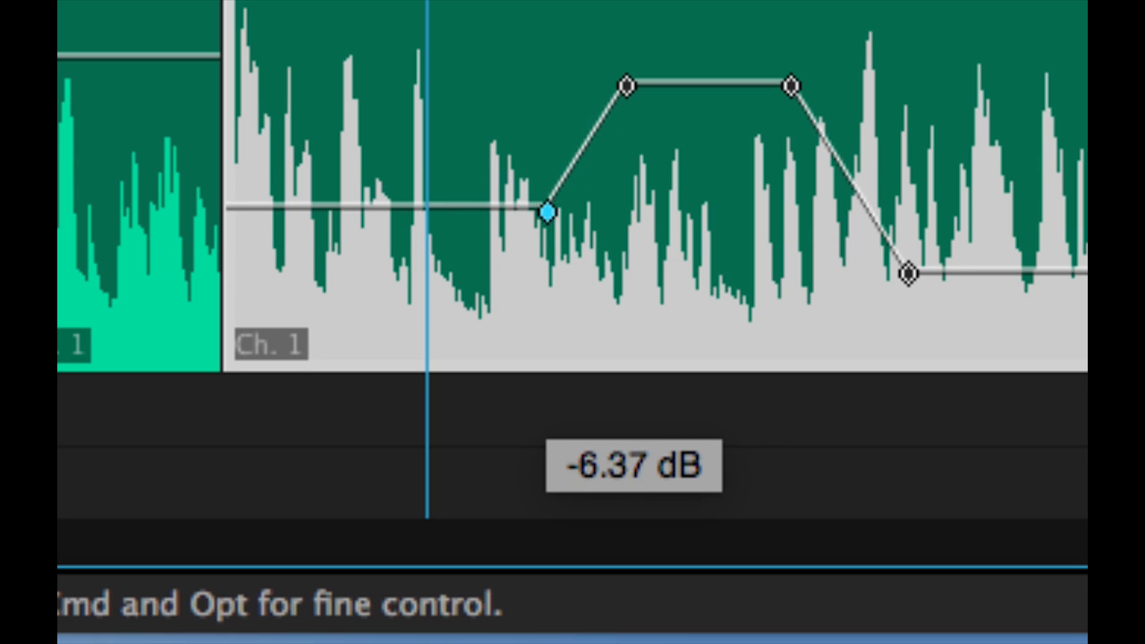
left_click_drag(546, 211, 546, 217)
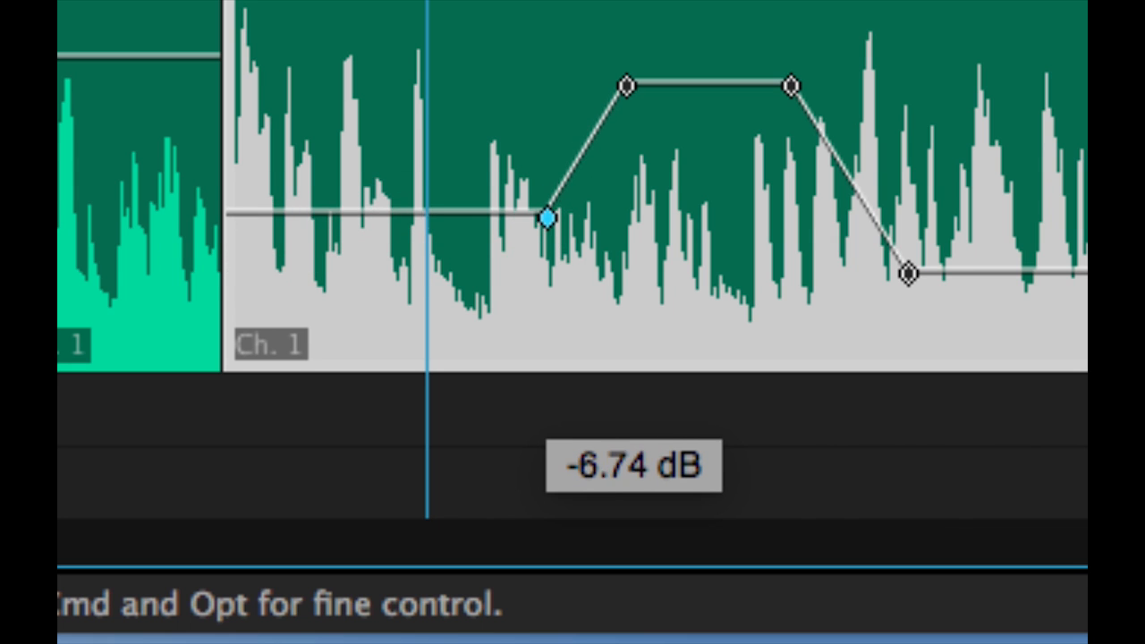
left_click_drag(546, 217, 327, 248)
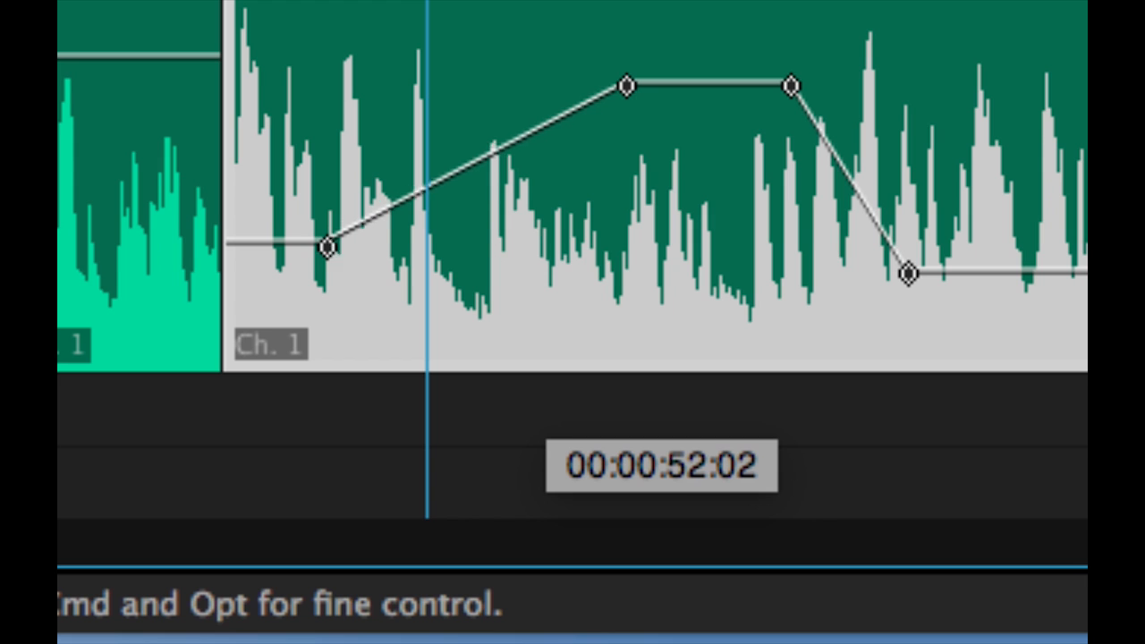
left_click_drag(326, 246, 572, 246)
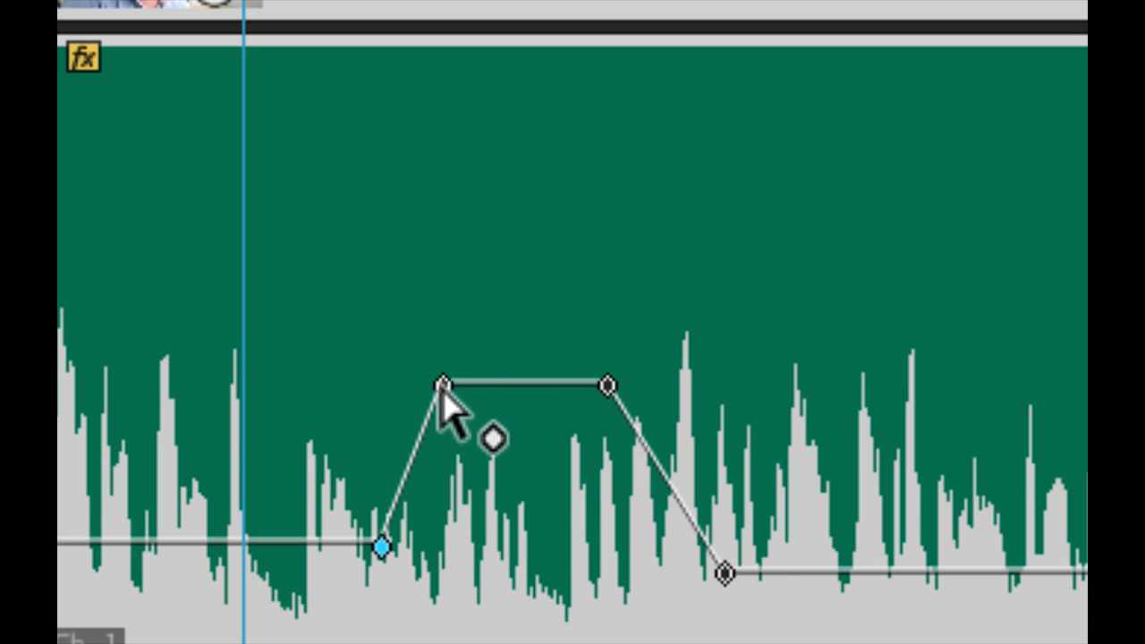
mouse_move(528, 412)
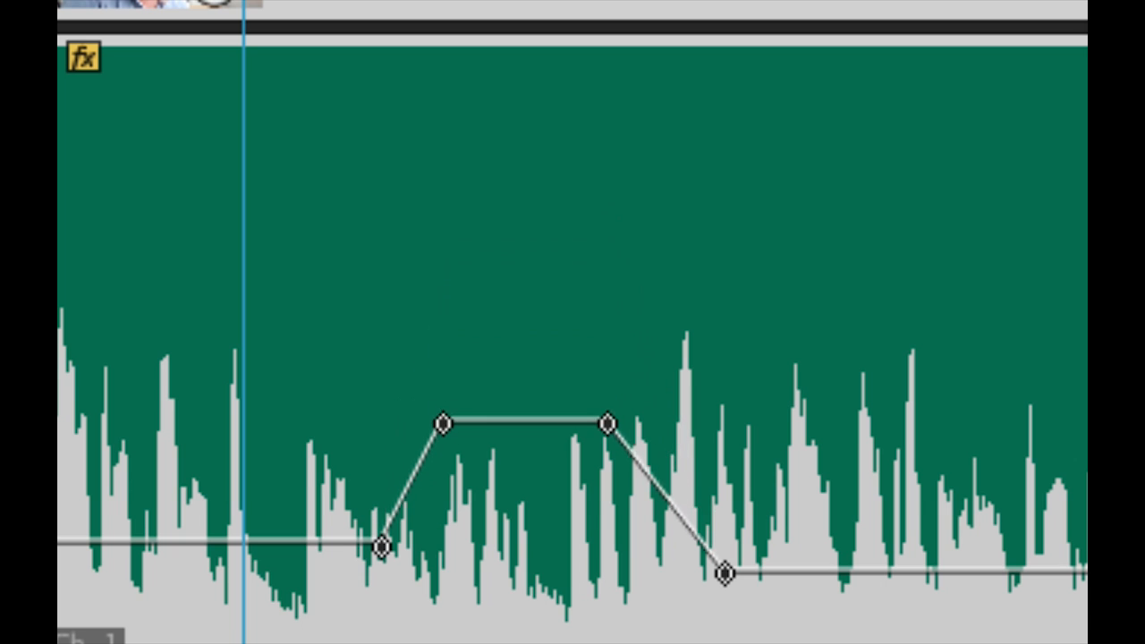
Drag the plateau between the two top keyframes slightly downward
left_click_drag(523, 422, 523, 385)
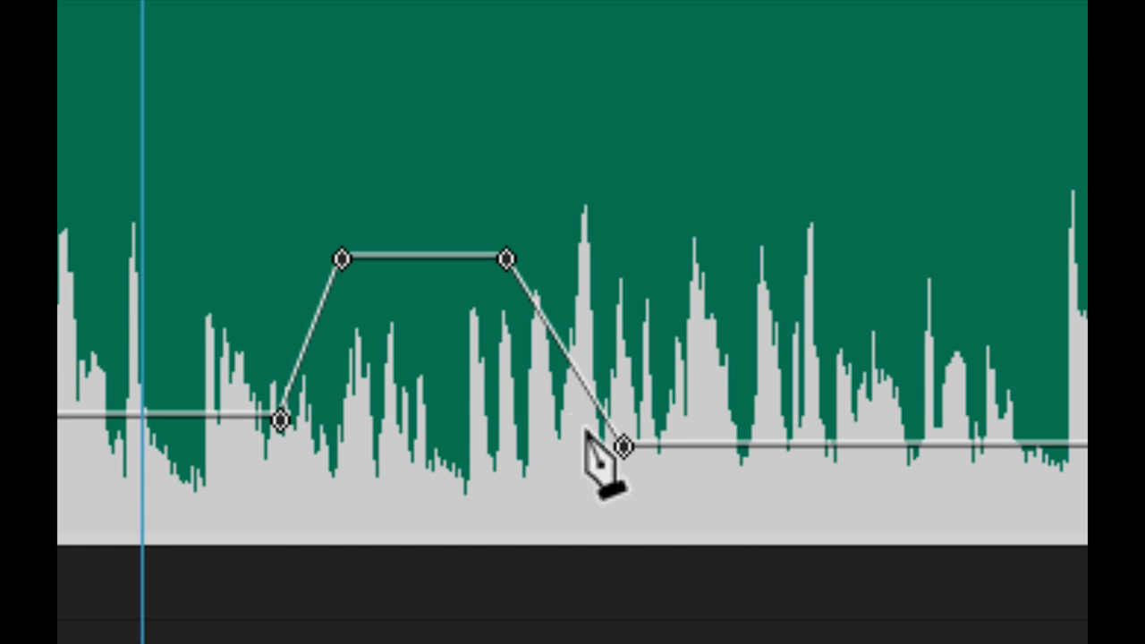
left_click(624, 446)
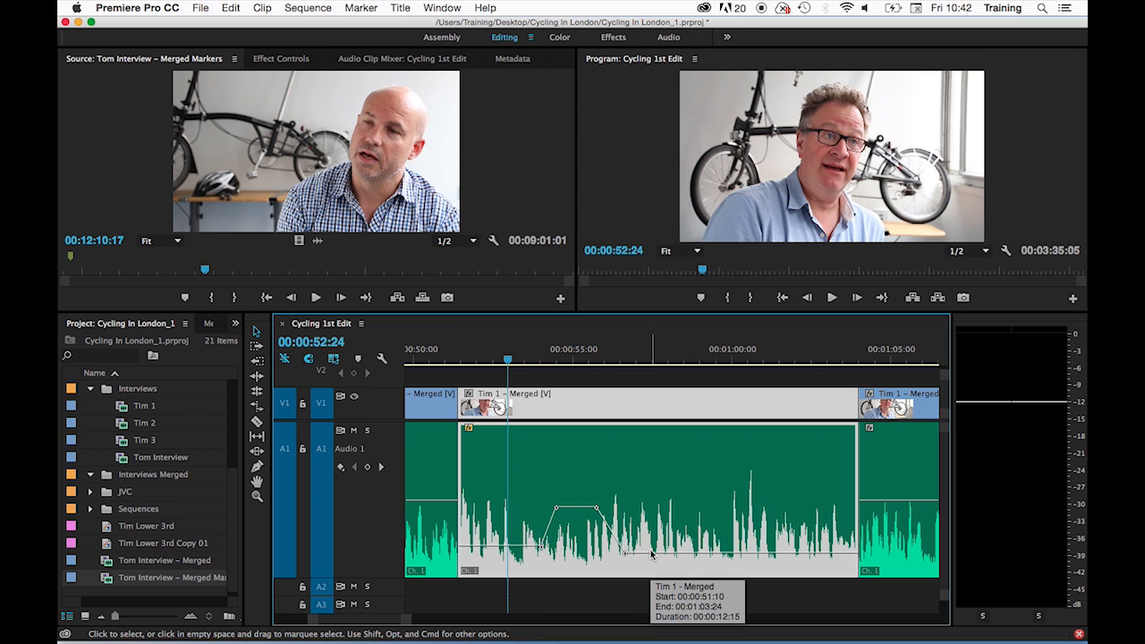
mouse_move(651, 553)
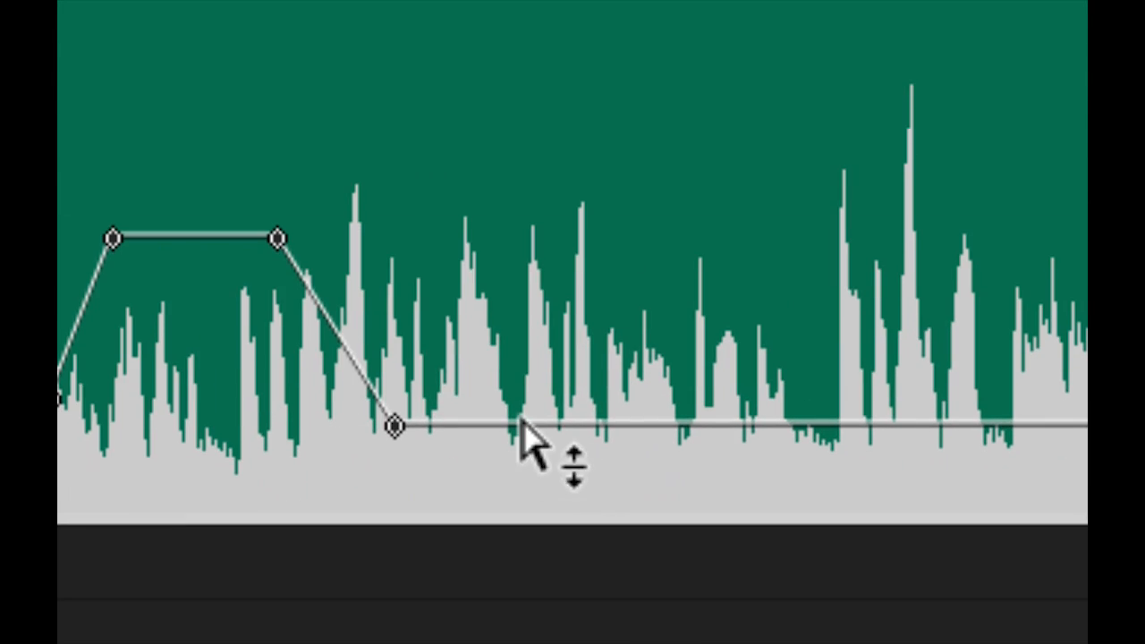
mouse_move(560, 439)
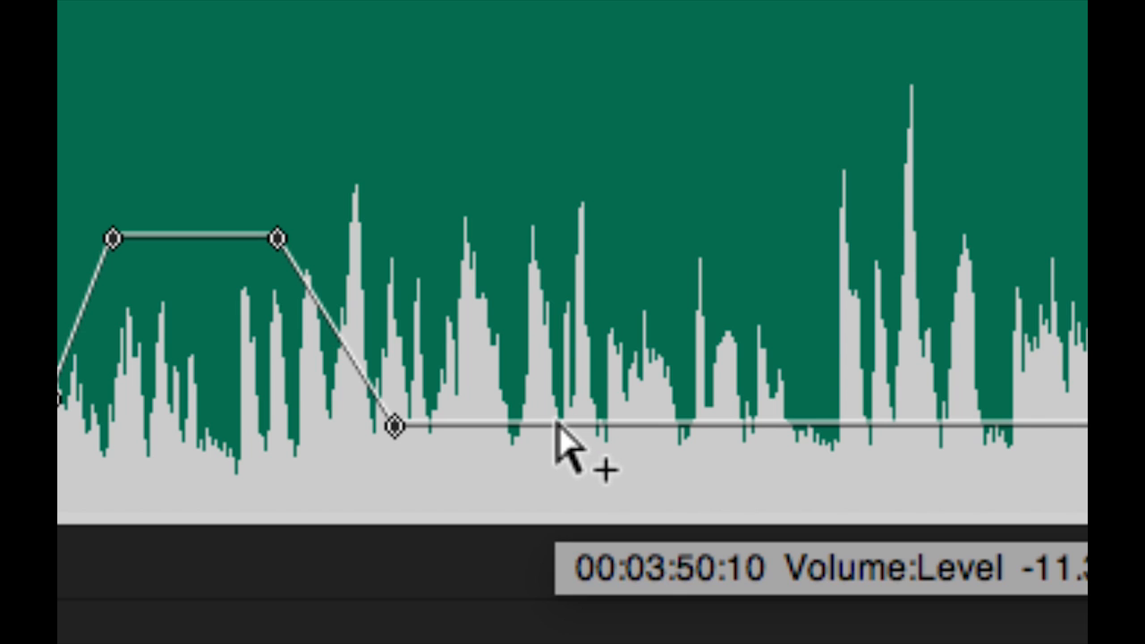
Add three keyframes after the fade-down and adjust the middle peak's height
left_click(558, 427)
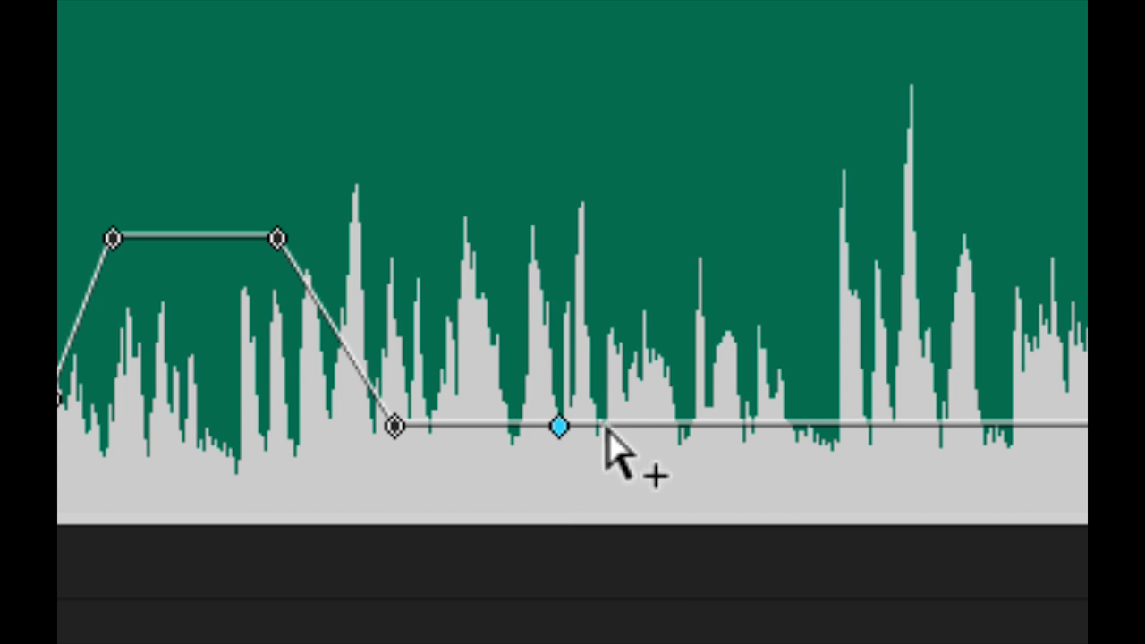
left_click_drag(559, 427, 639, 428)
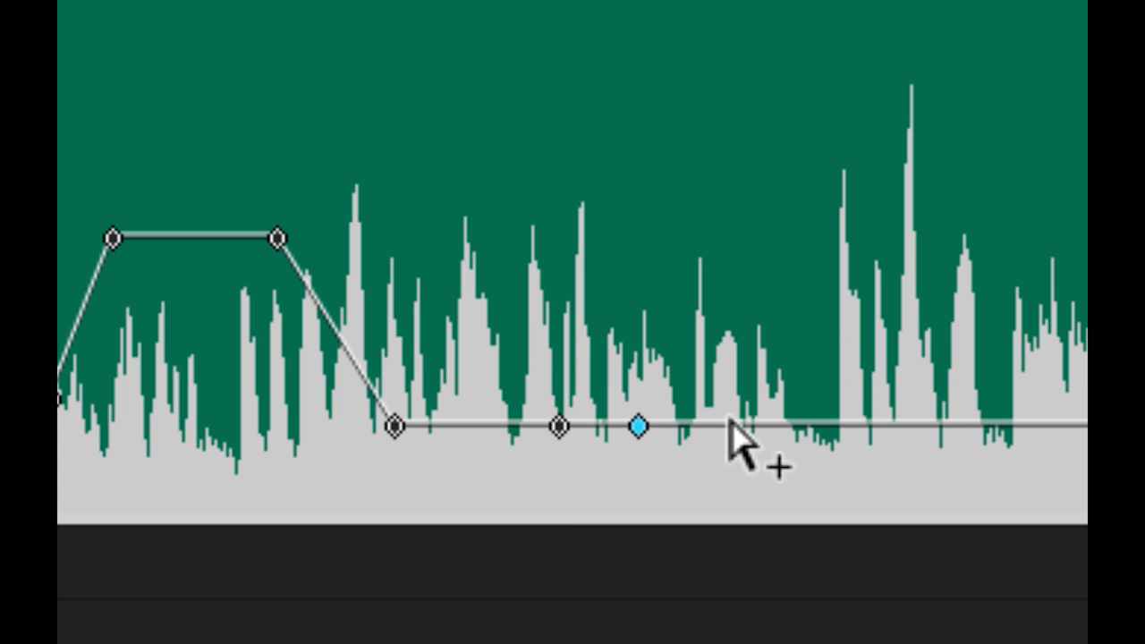
left_click(732, 426)
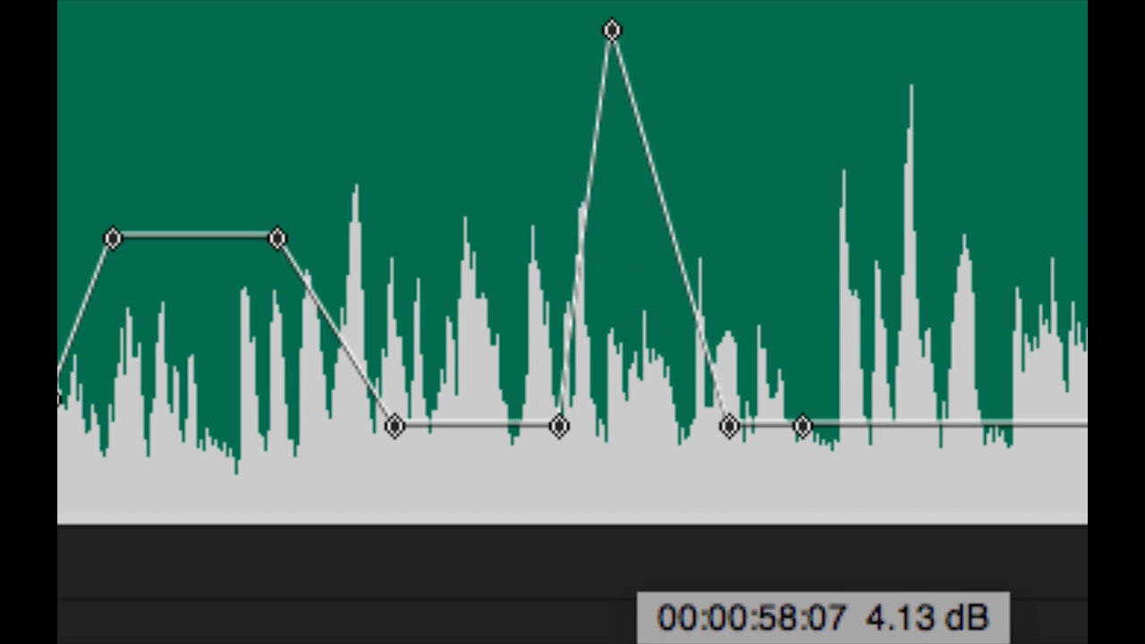
left_click_drag(611, 27, 630, 239)
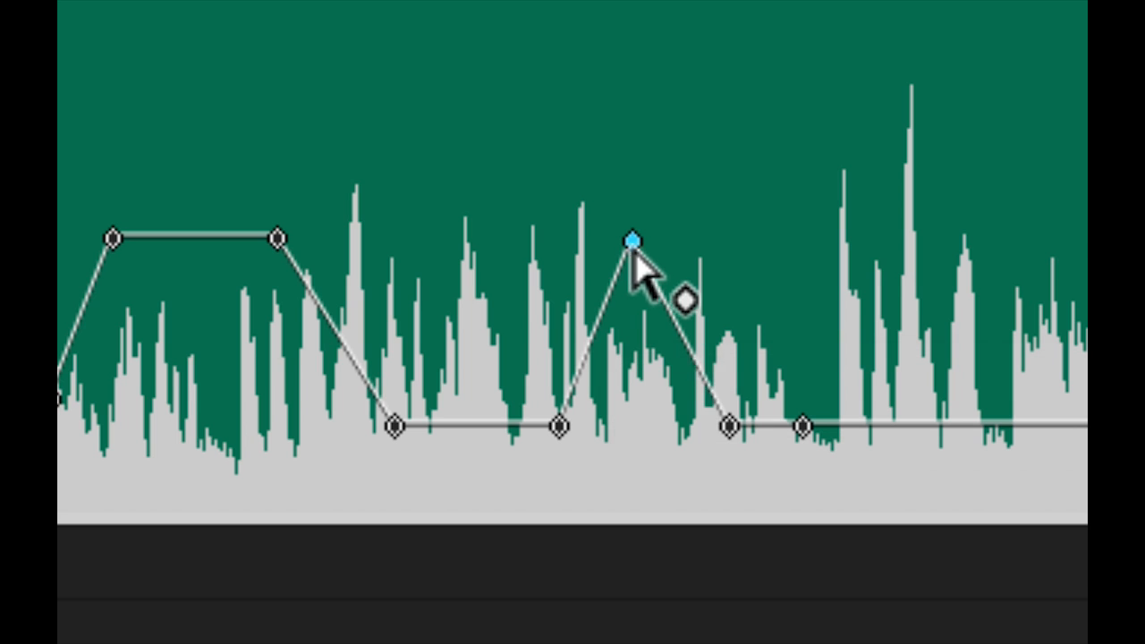
left_click_drag(634, 239, 729, 422)
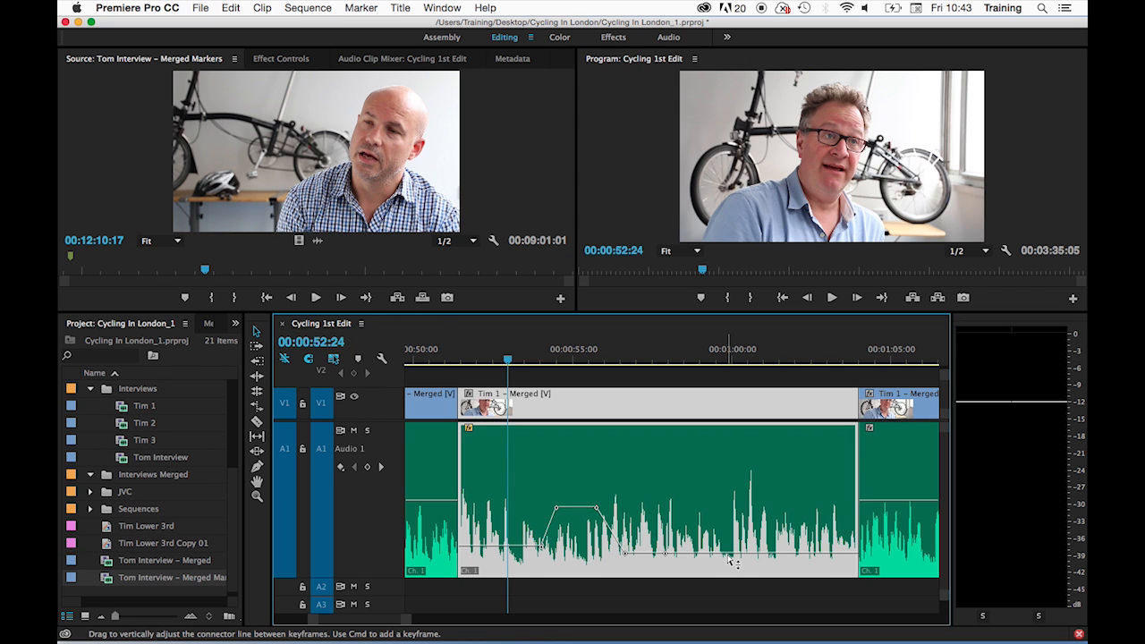
mouse_move(726, 561)
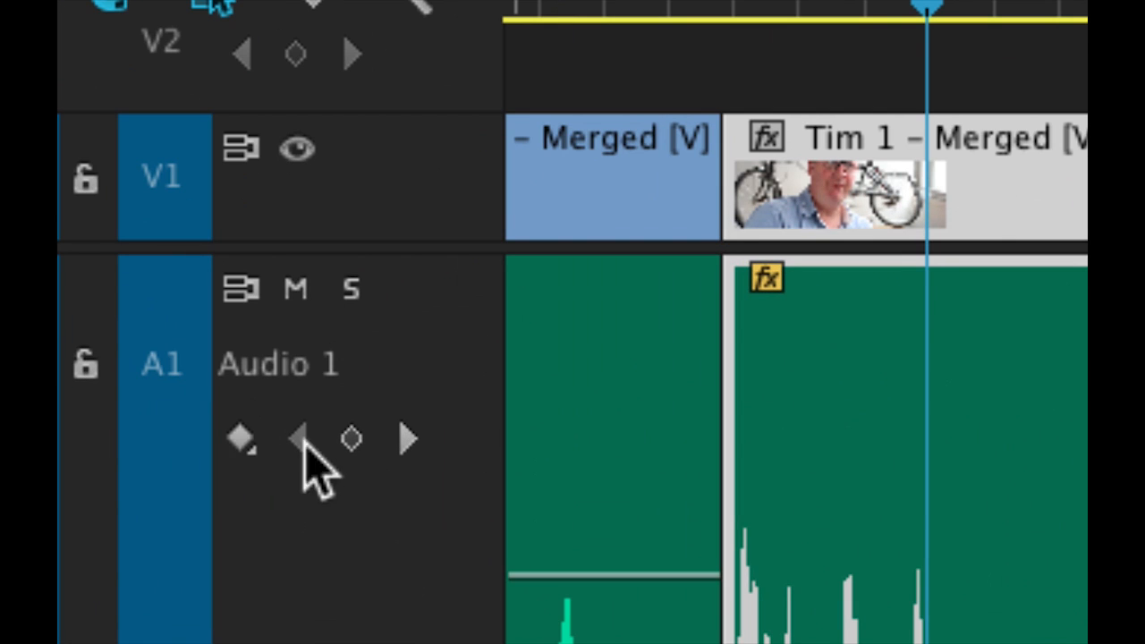
mouse_move(394, 527)
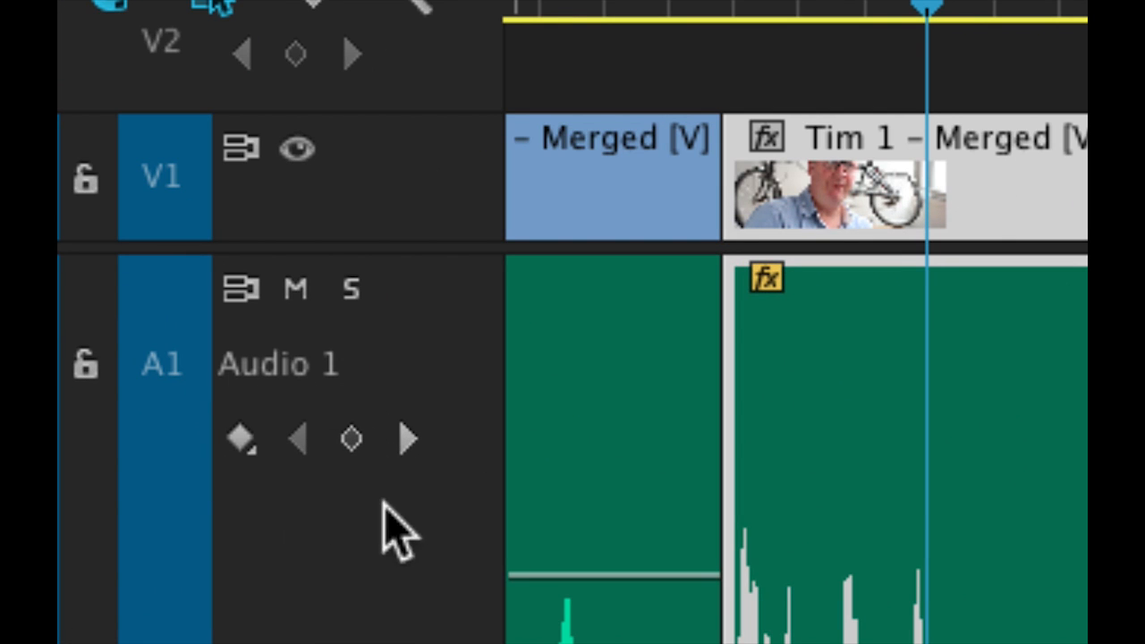
mouse_move(345, 478)
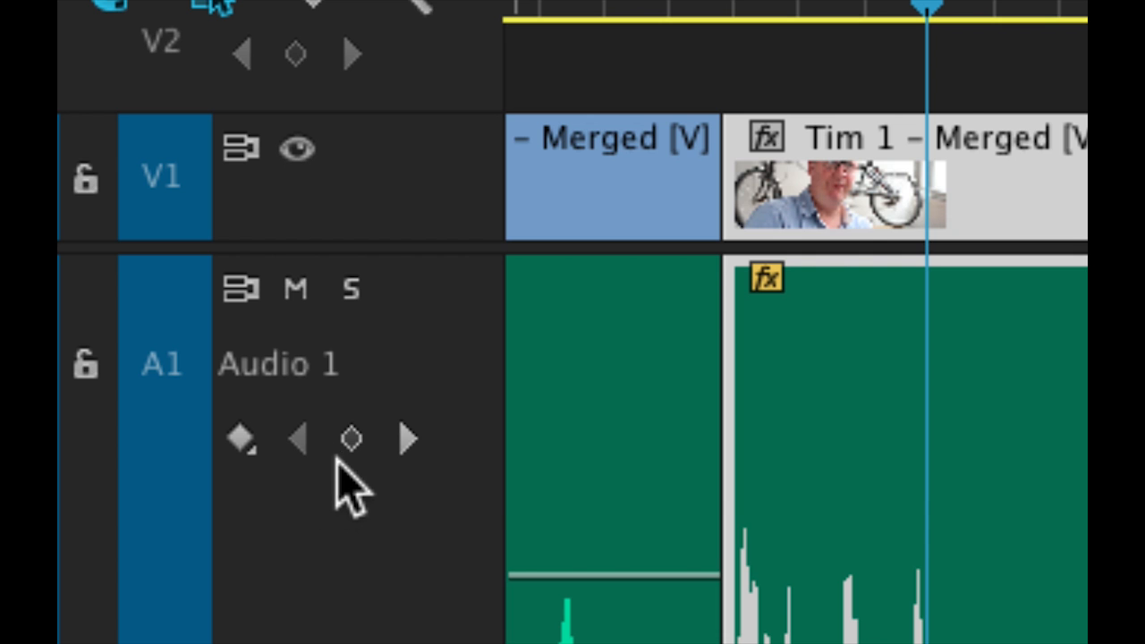
mouse_move(407, 448)
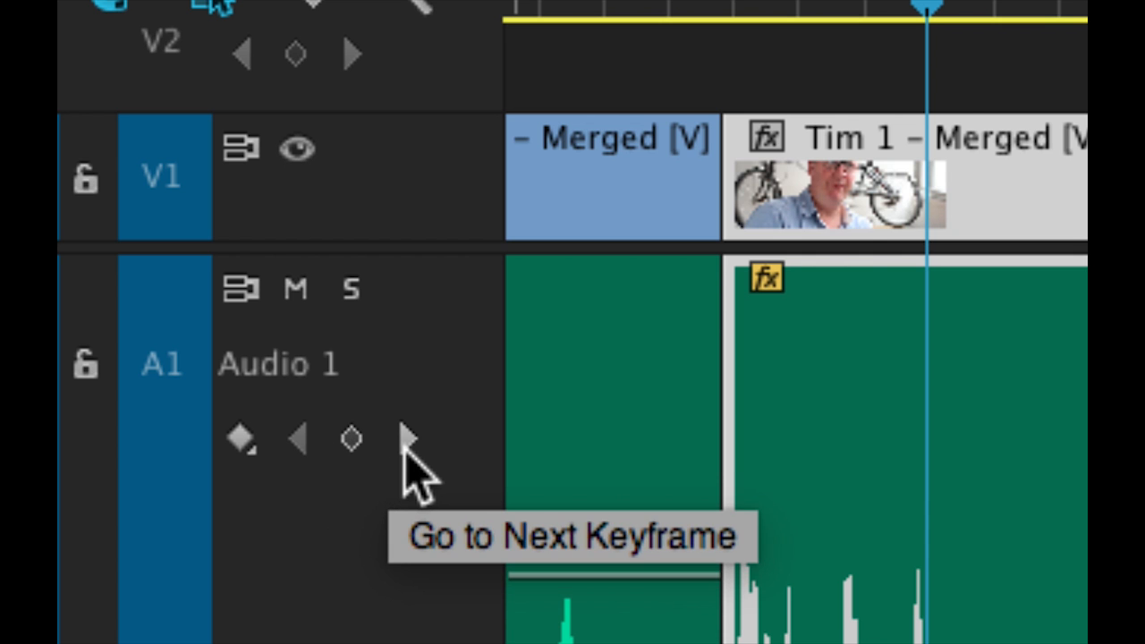
mouse_move(351, 439)
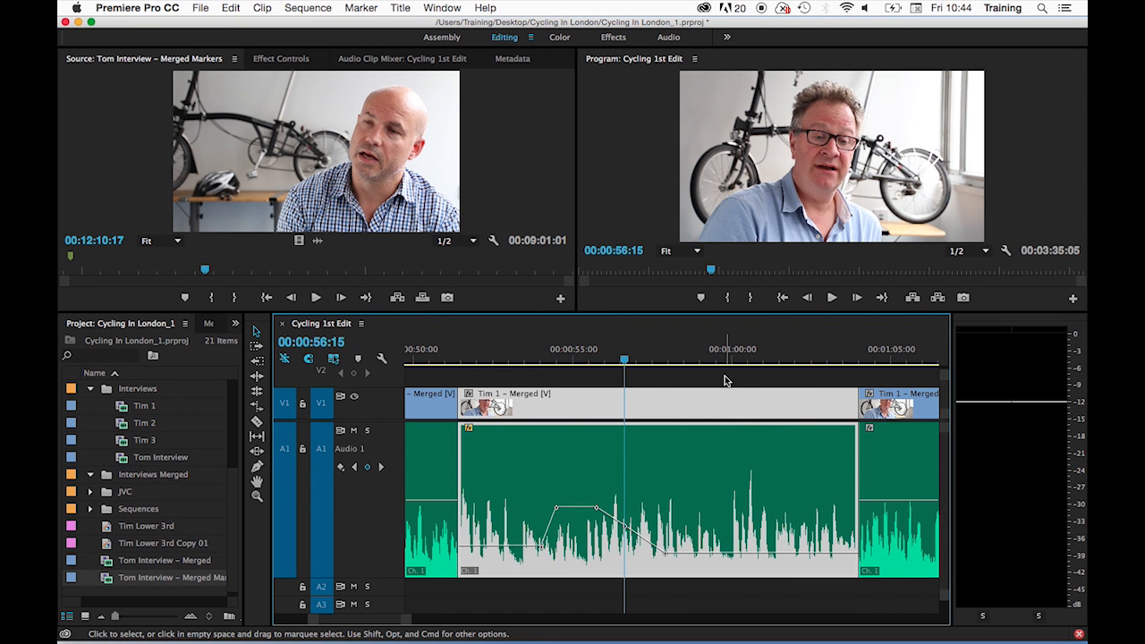
mouse_move(729, 380)
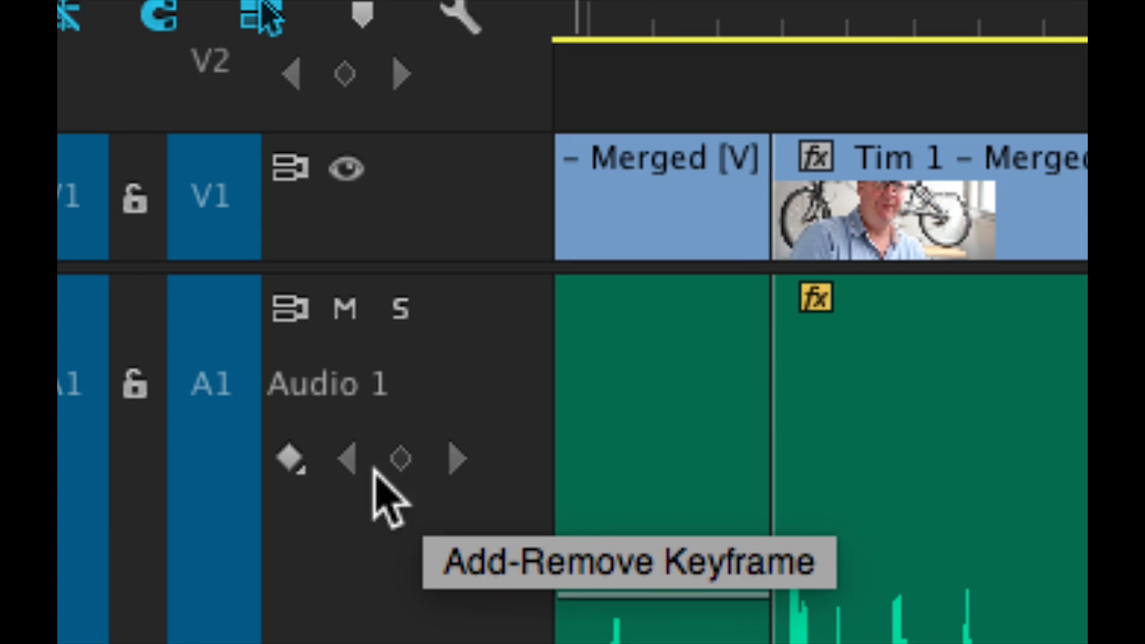
mouse_move(416, 496)
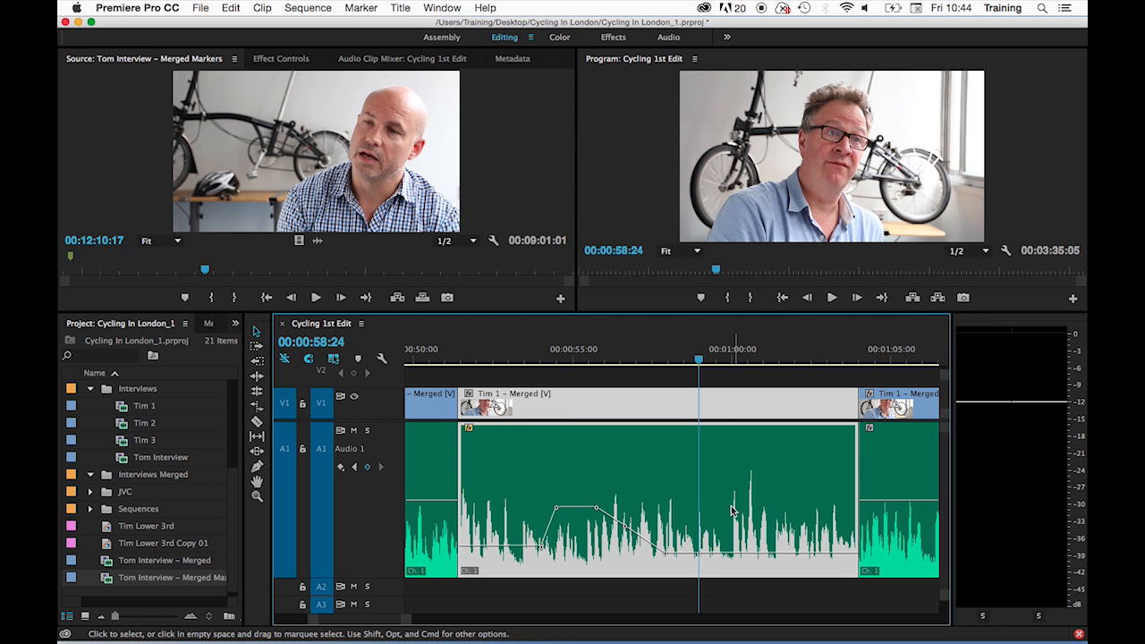
mouse_move(756, 517)
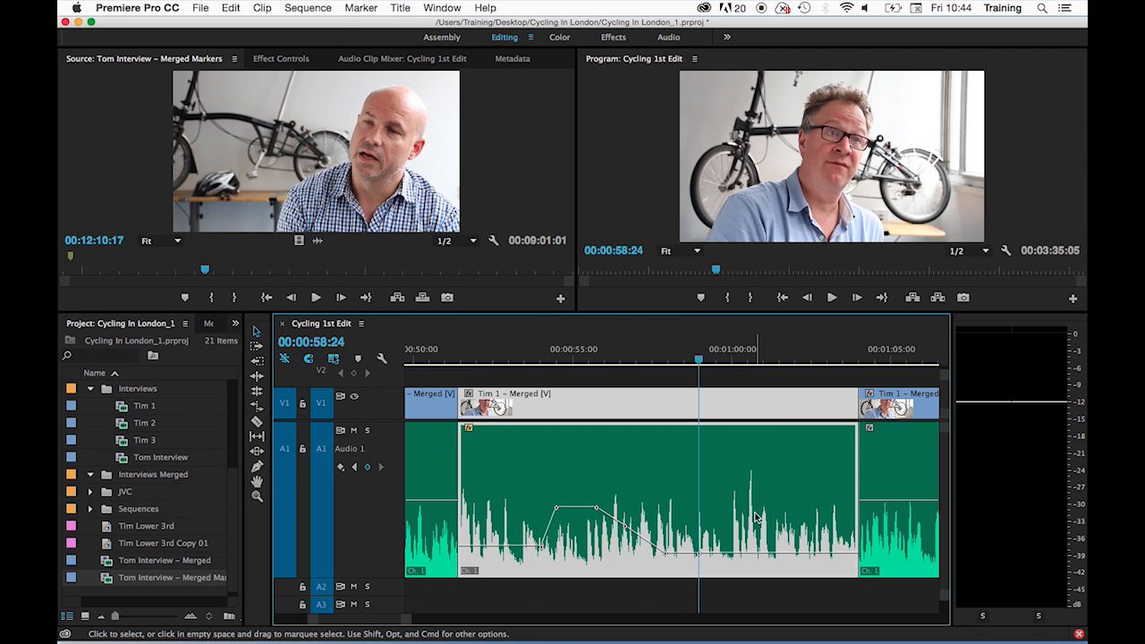
mouse_move(749, 560)
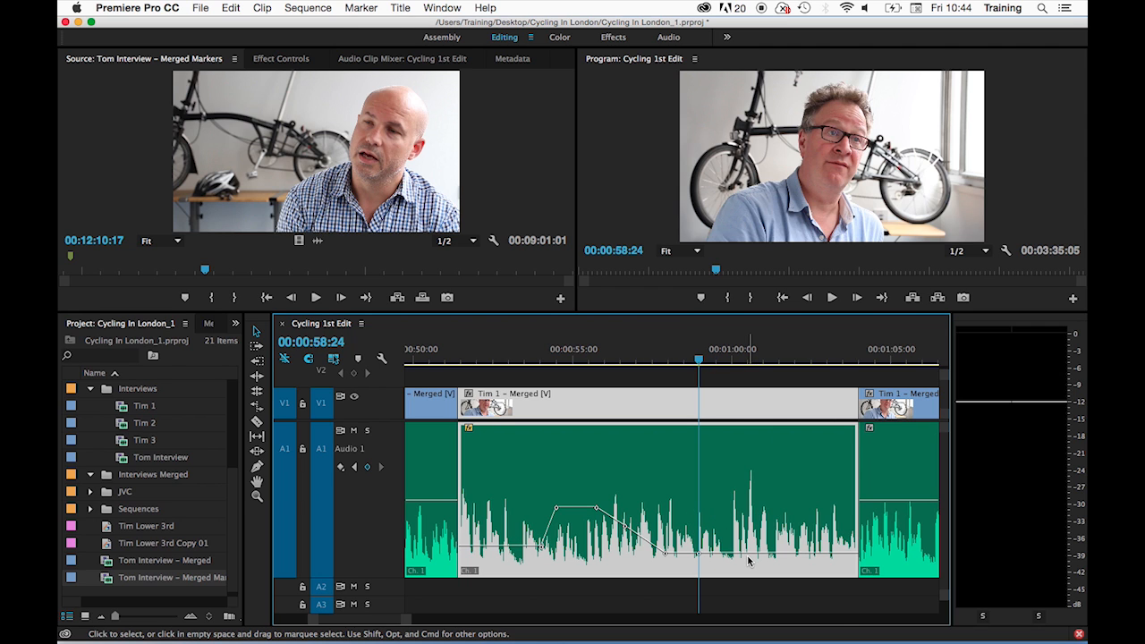
mouse_move(762, 559)
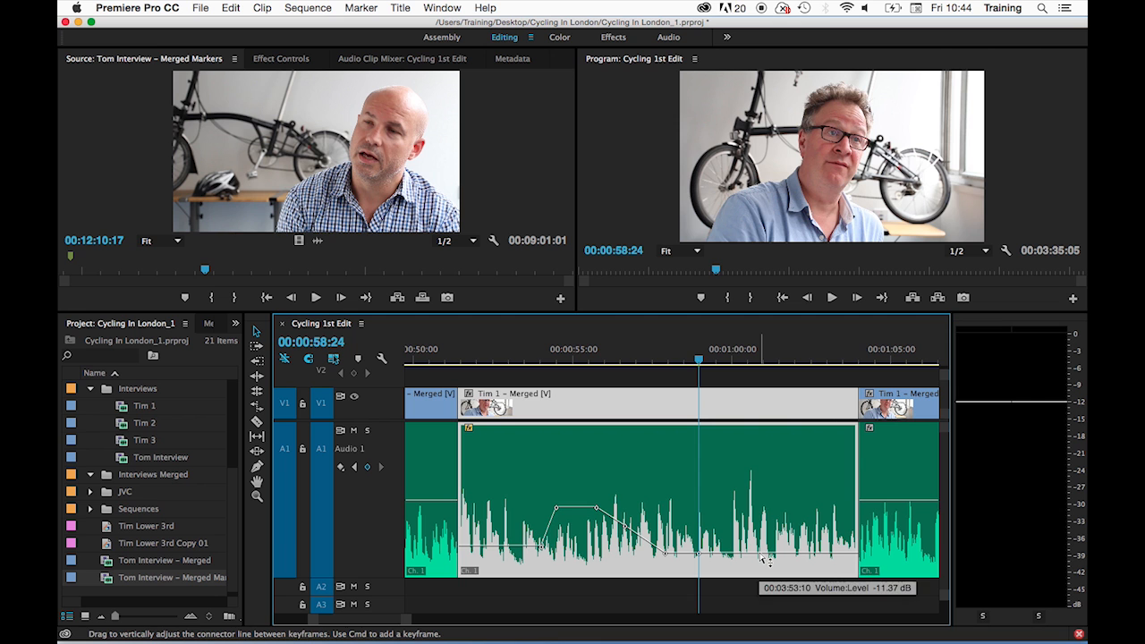
mouse_move(337, 353)
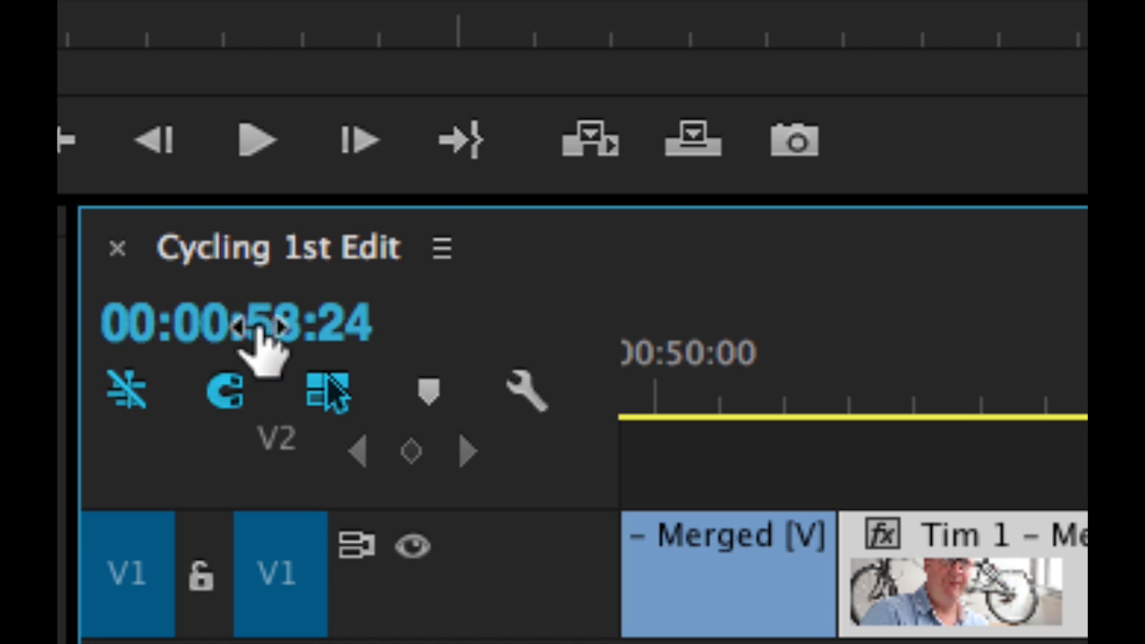
mouse_move(349, 349)
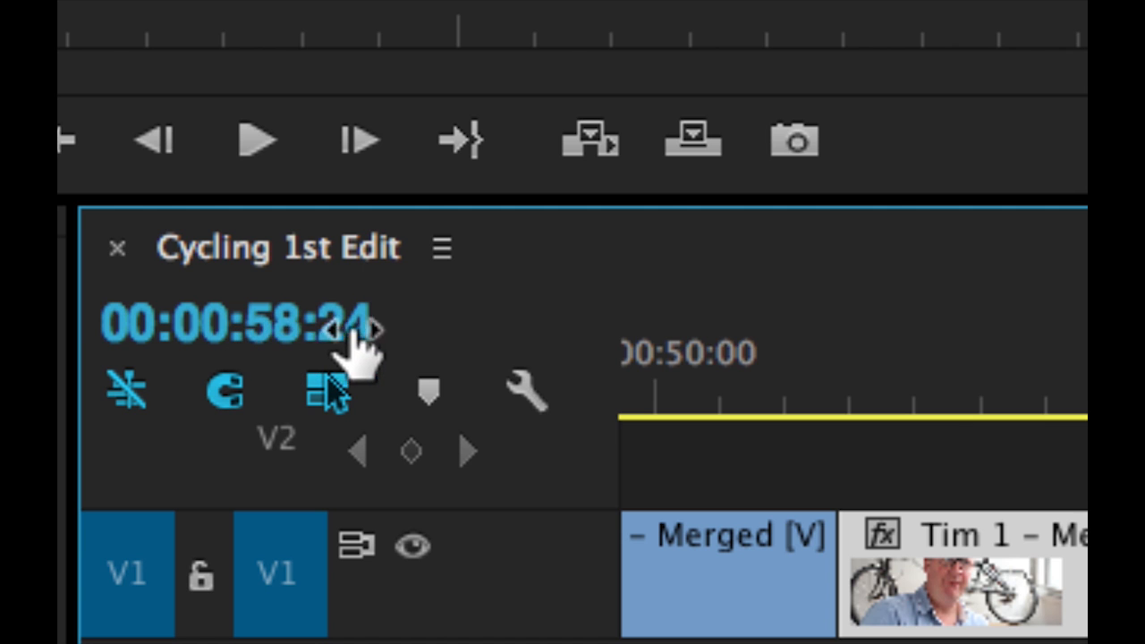
mouse_move(331, 367)
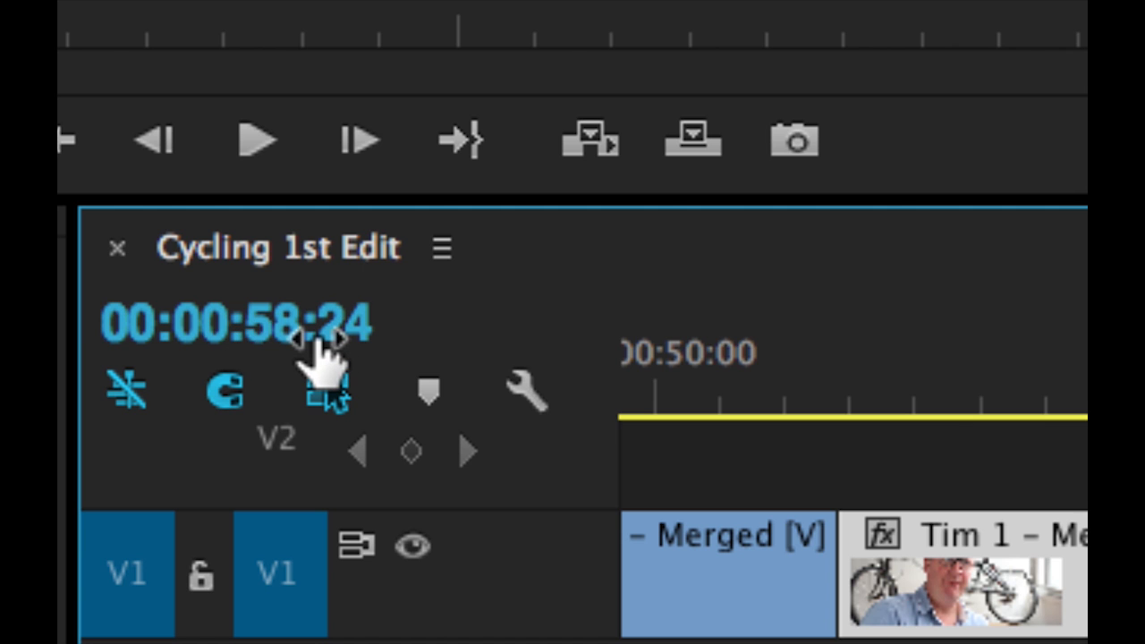
mouse_move(322, 367)
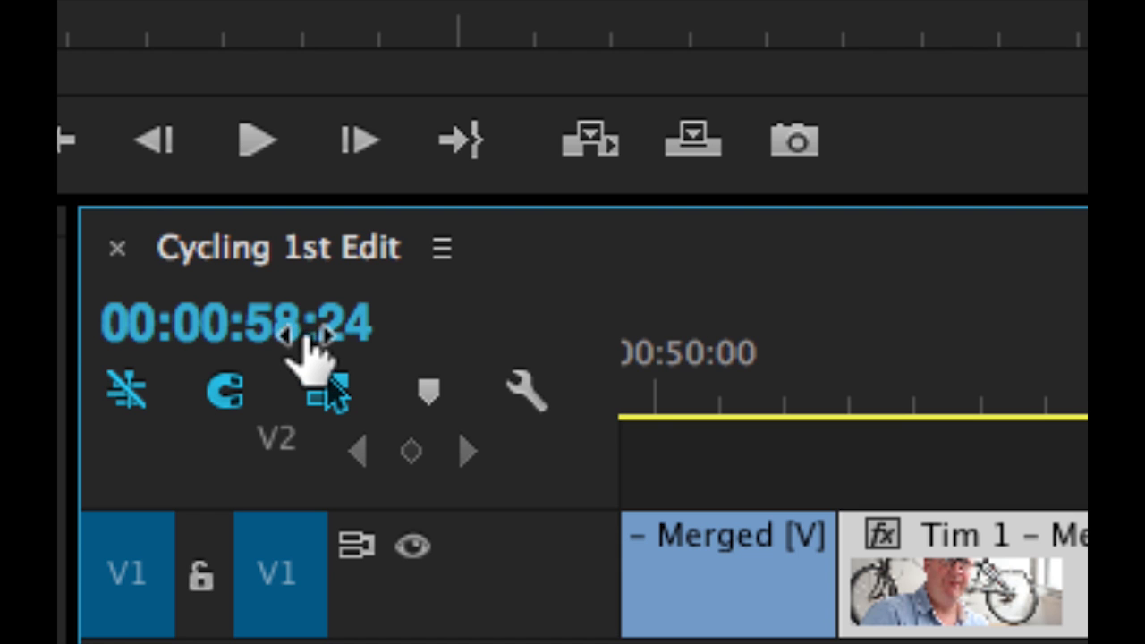
Select the sequence timecode at 00:00:58:24 to enter a forward frame offset
left_click(250, 323)
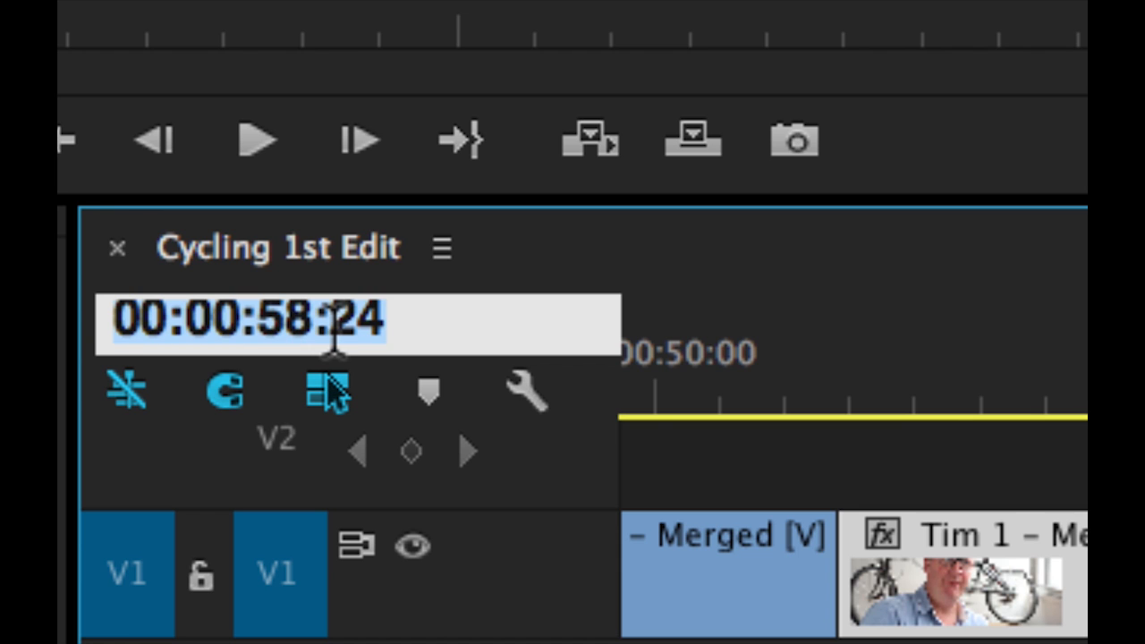
triple_click(250, 320)
type("+")
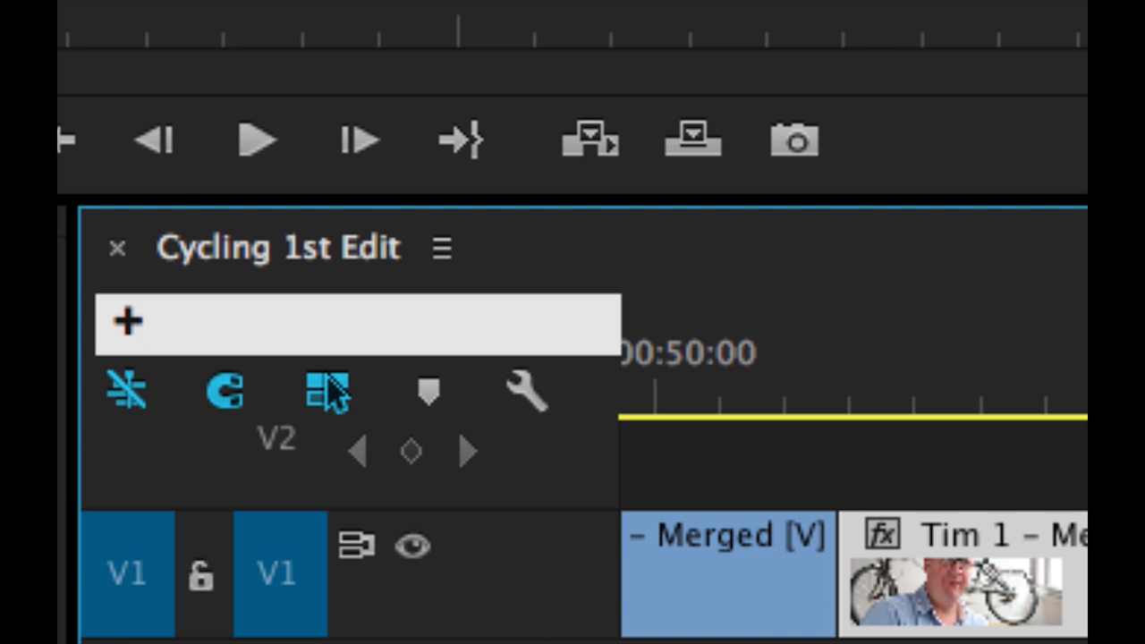
left_click(358, 322)
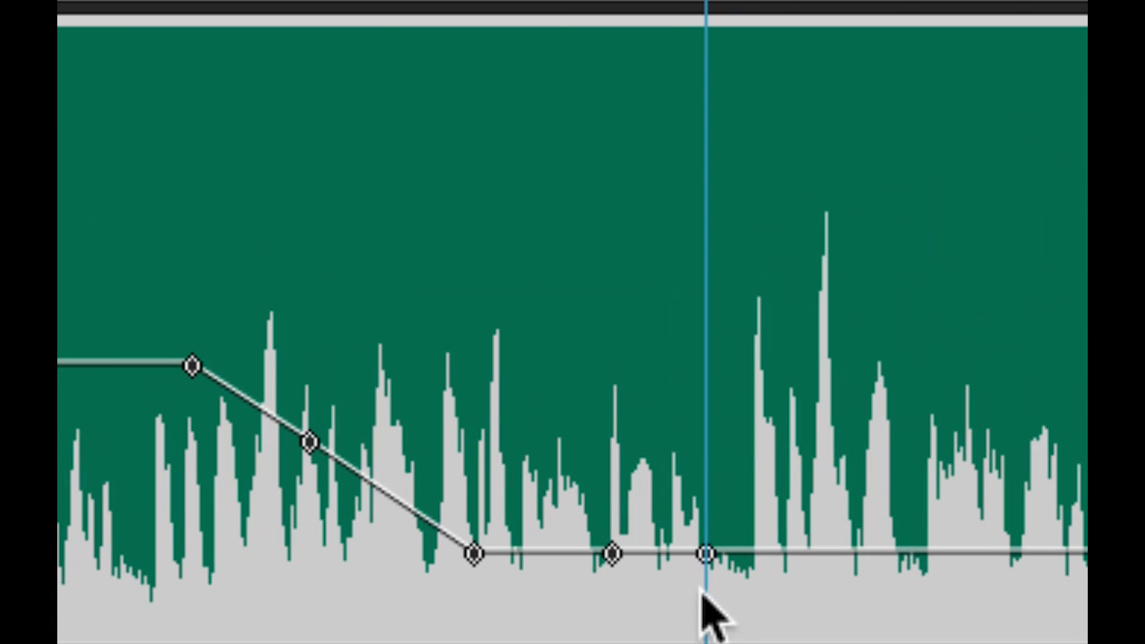
mouse_move(707, 572)
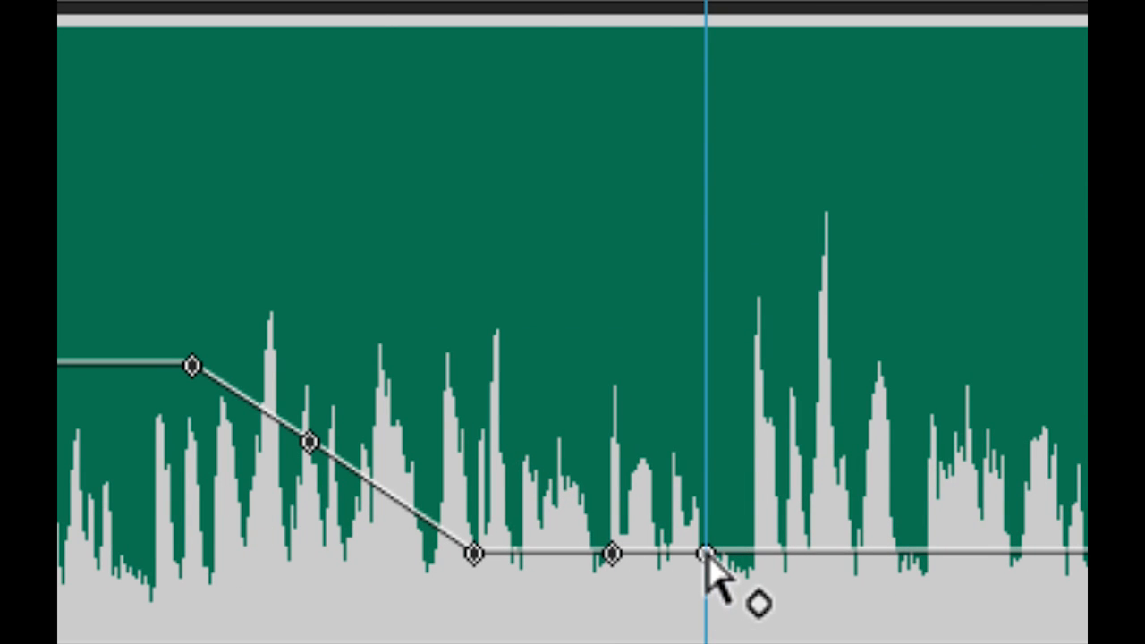
Add a raised volume keyframe at 00:00:59:17, then move the playhead near 56 seconds
left_click(706, 554)
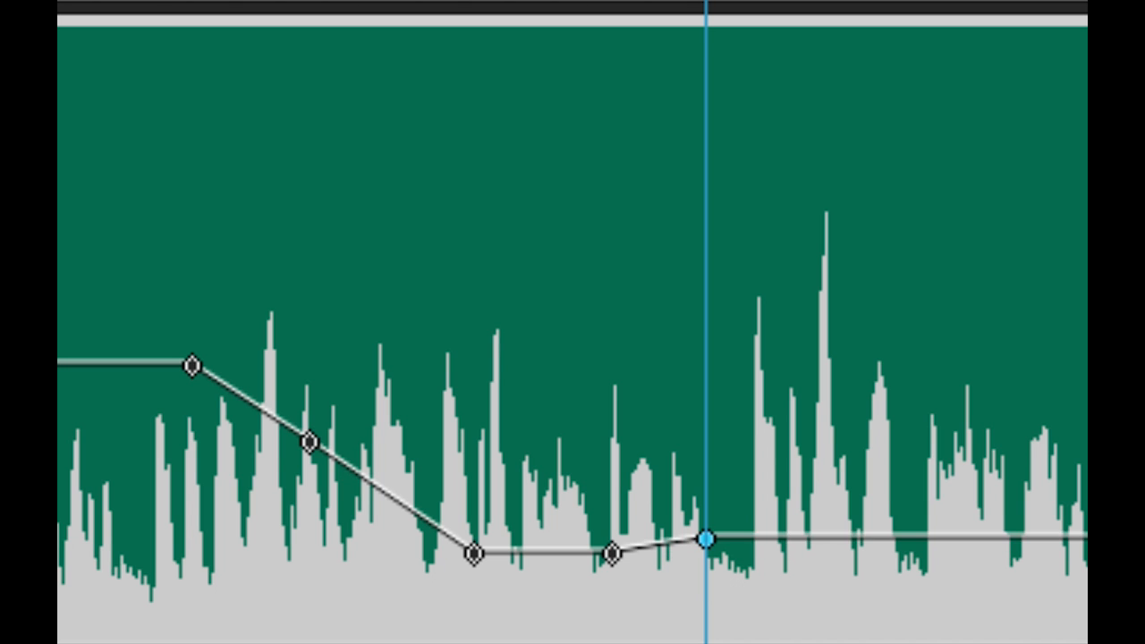
left_click_drag(707, 541, 707, 259)
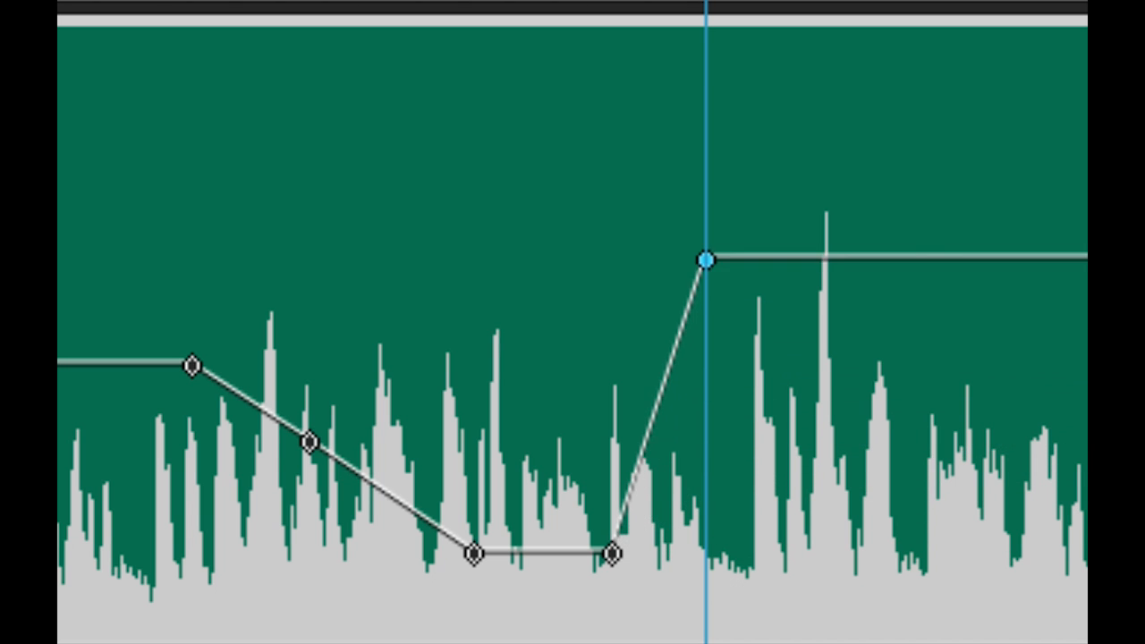
left_click_drag(706, 258, 707, 343)
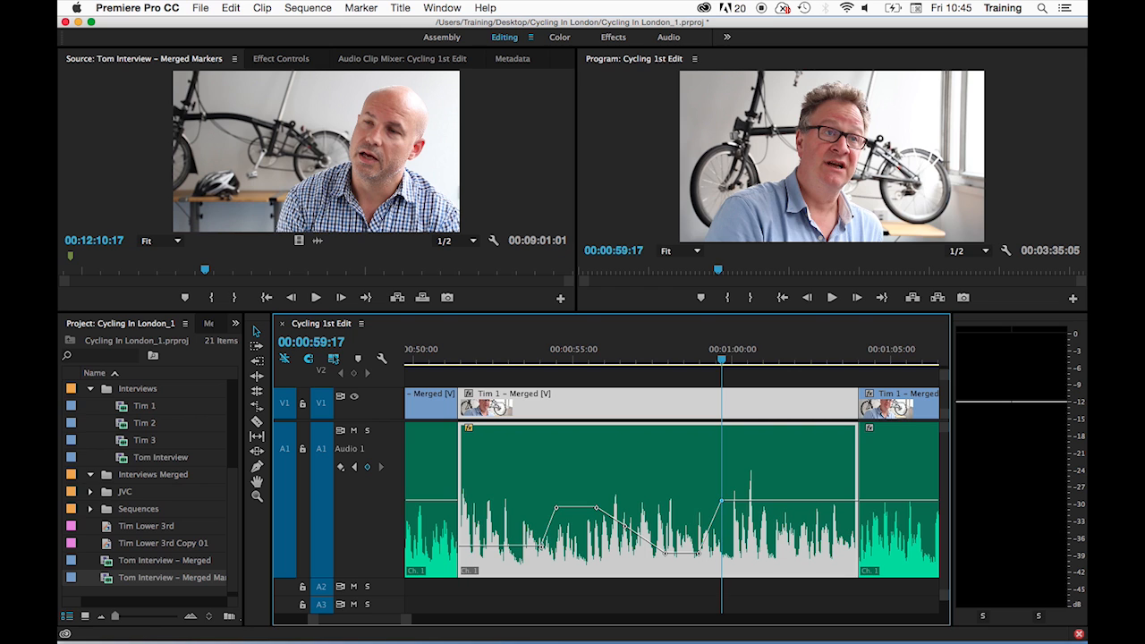
left_click(624, 349)
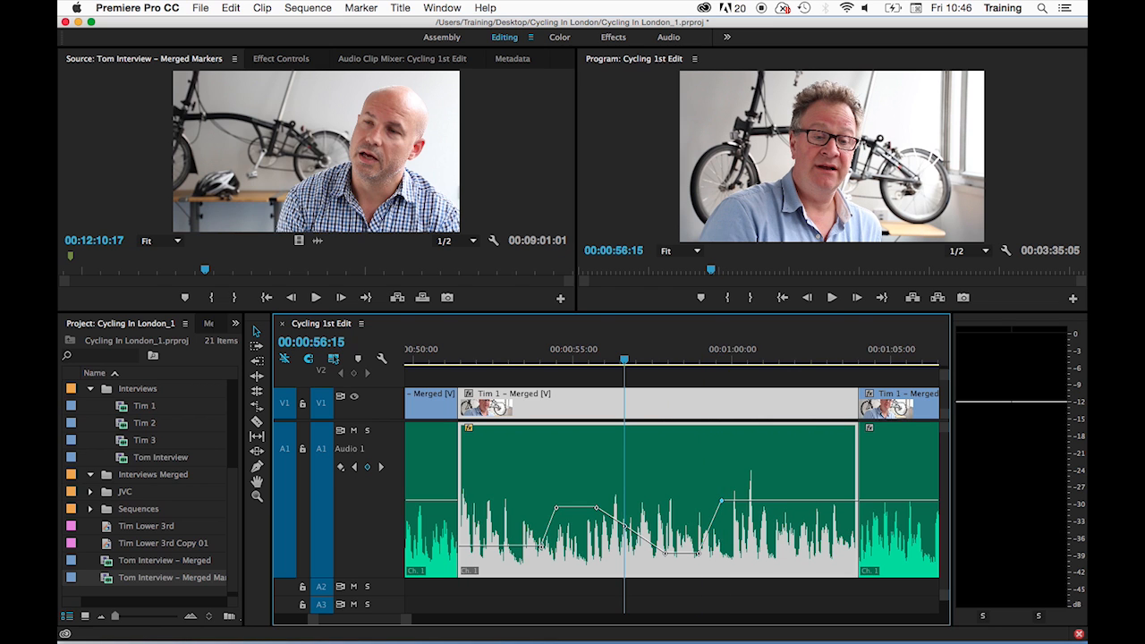